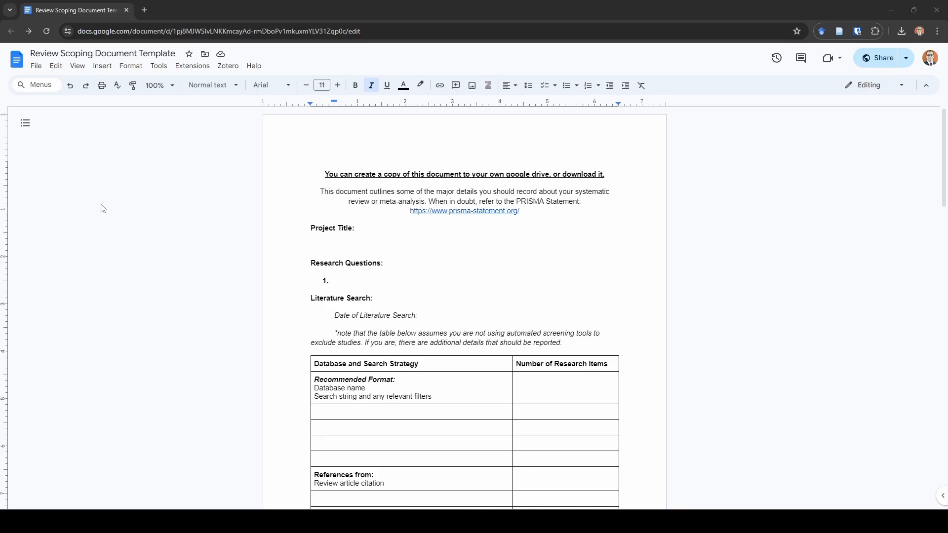
mouse_move(265, 200)
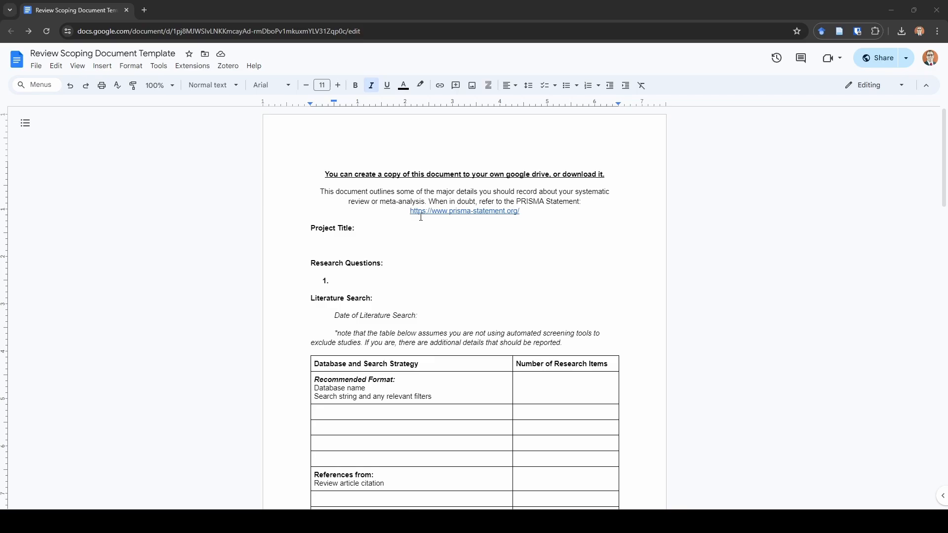
- Enter Academic Search Complete as the first database name in the search table
scroll(down, 3)
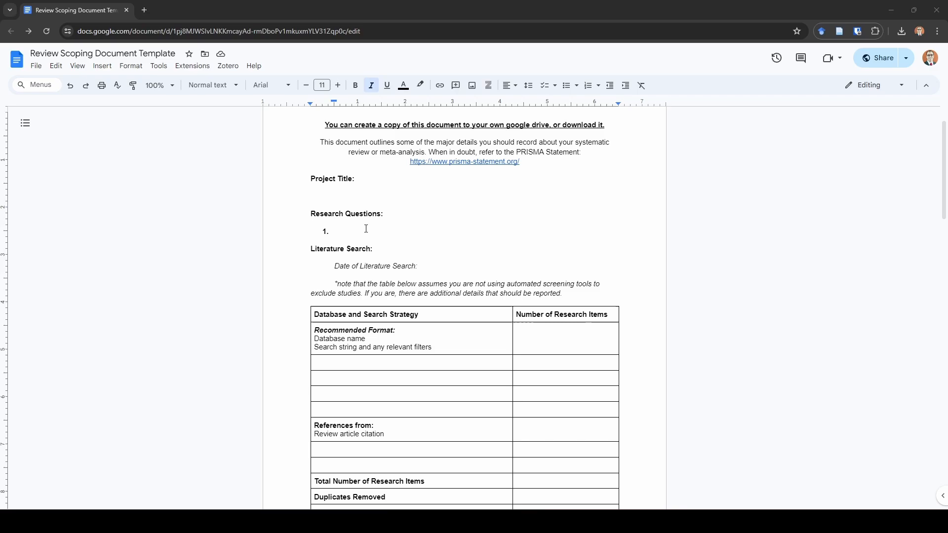
click(337, 231)
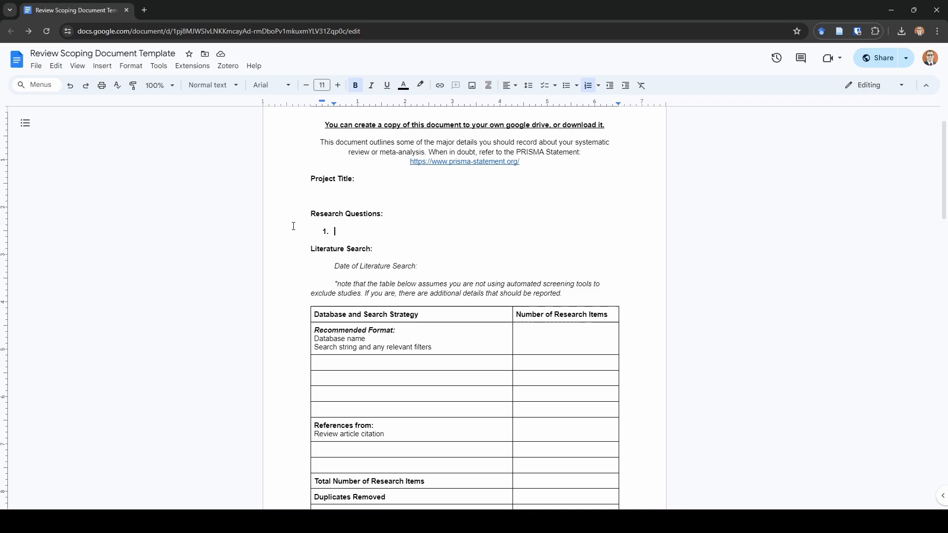
scroll(down, 3)
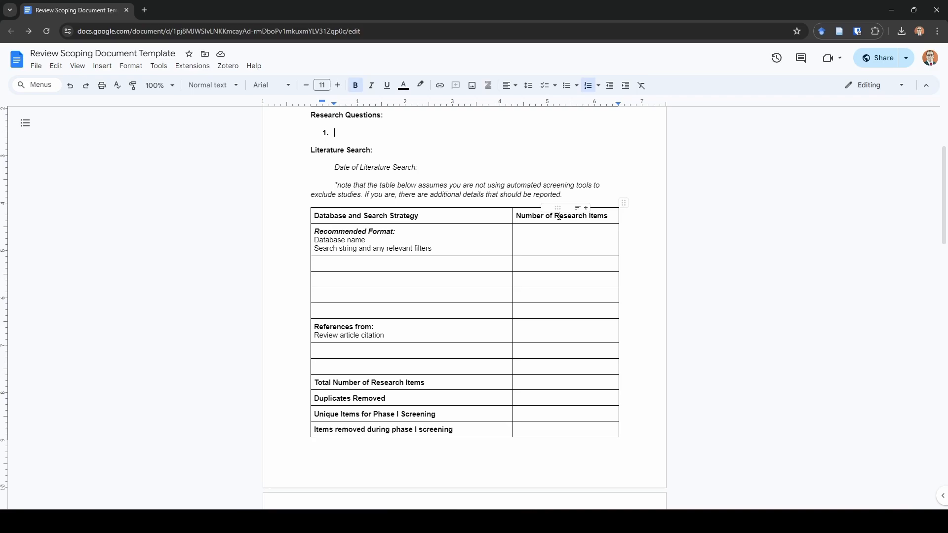
mouse_move(648, 244)
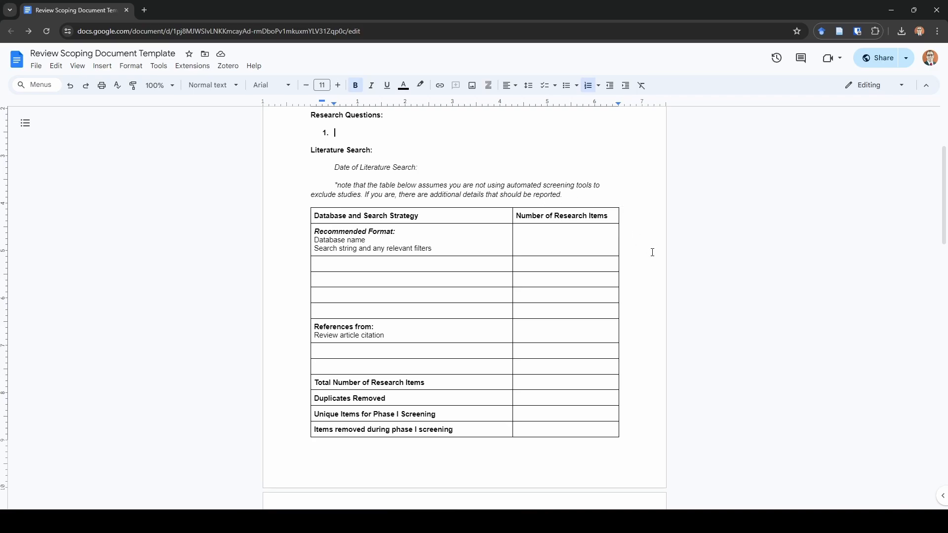
mouse_move(435, 164)
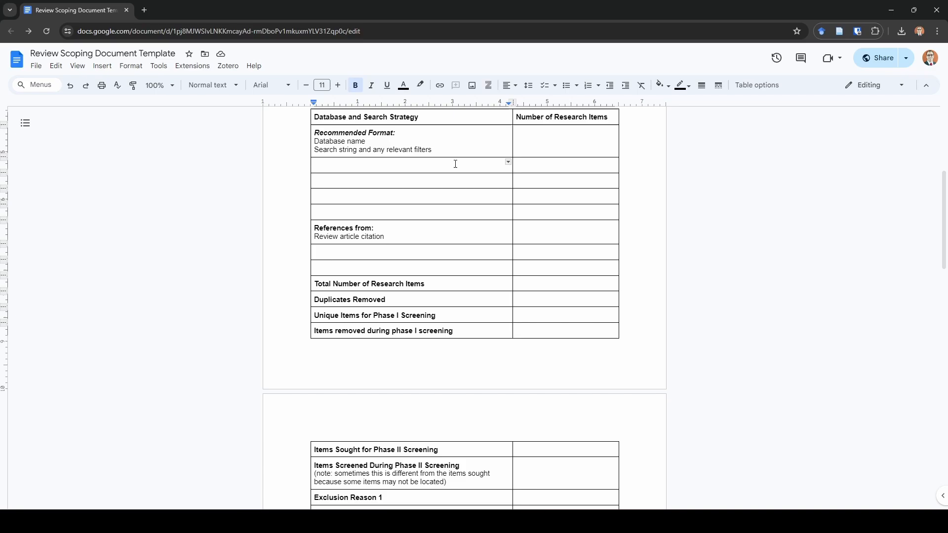
text(Academic)
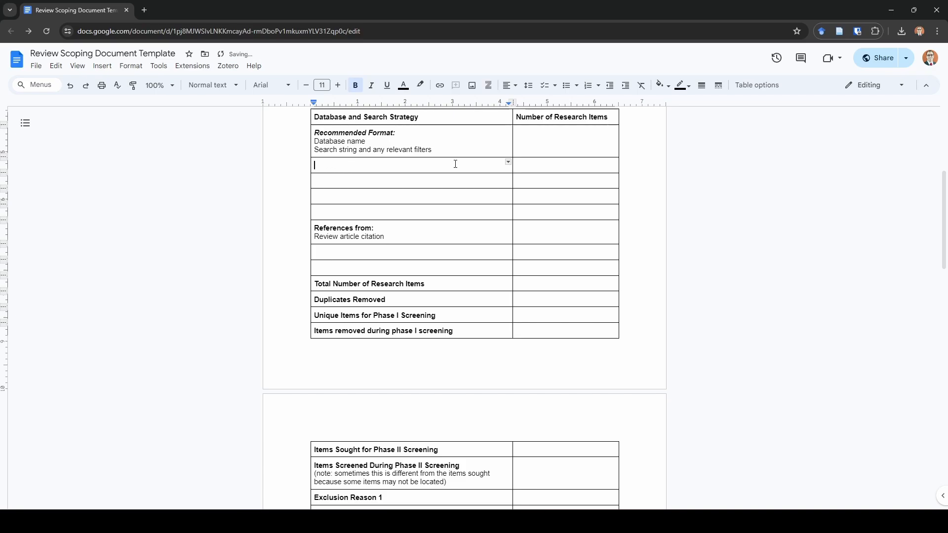
text(Acae)
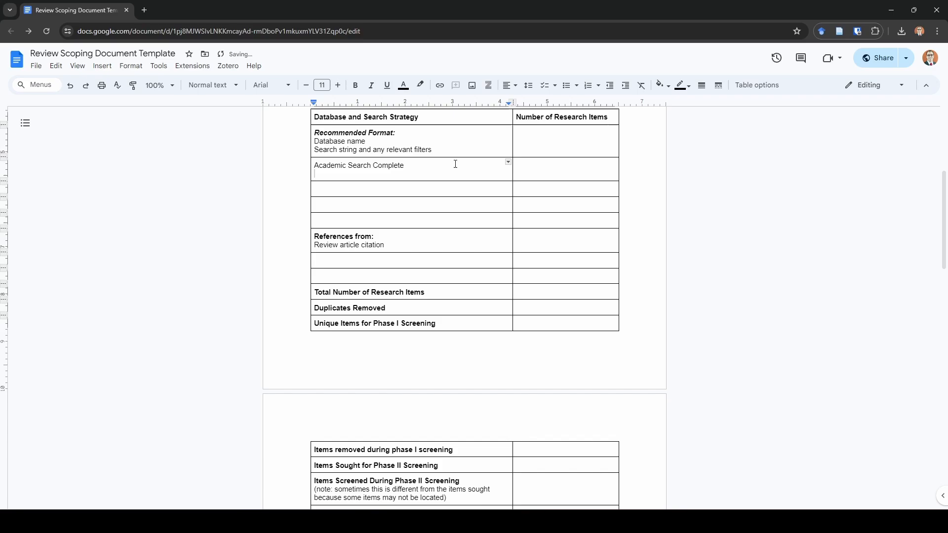
- Record its search string (pedagogical agent* OR virtual human*) AND (learn*)
text(()
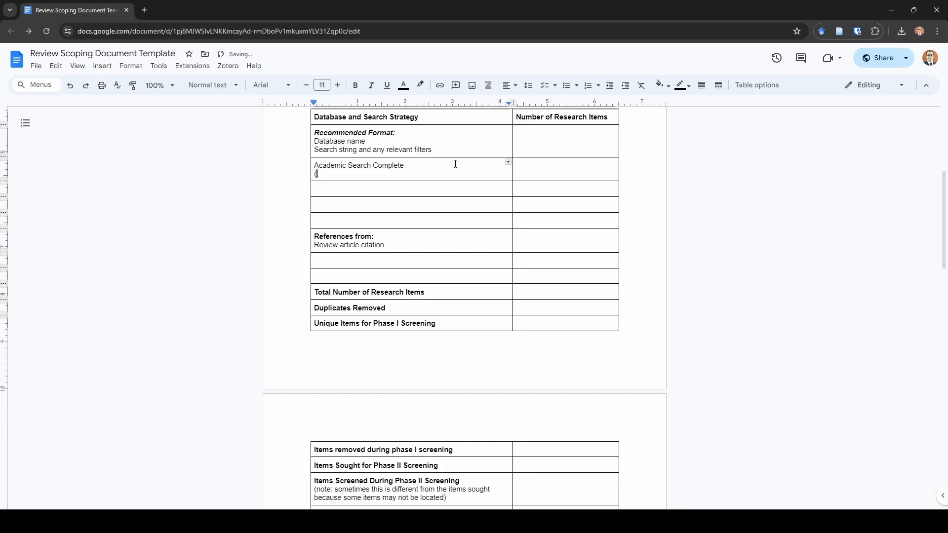
text(pedagogical ag)
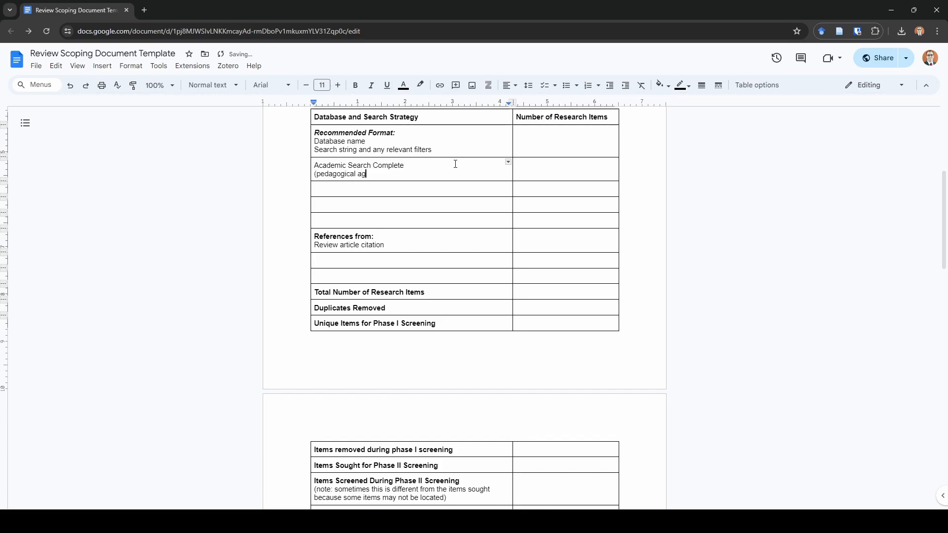
text(ent*)
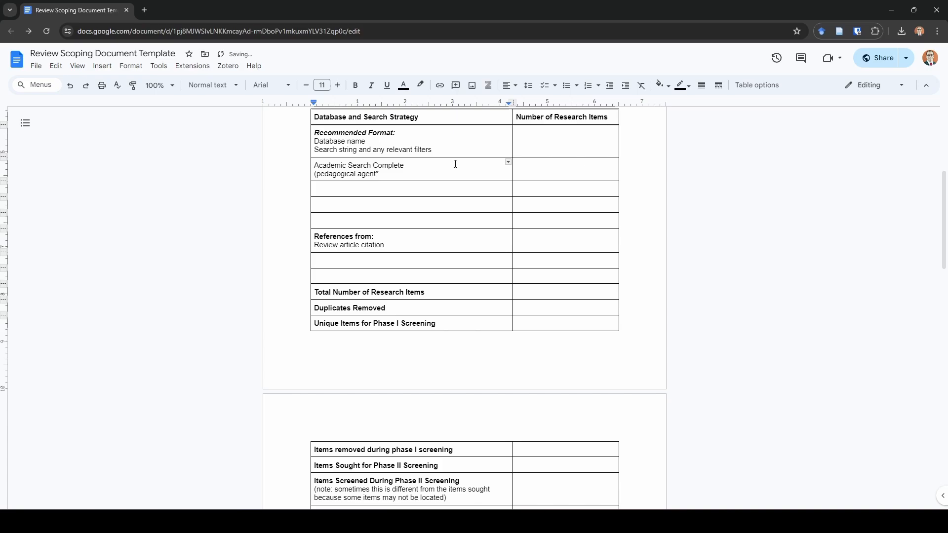
text(OR virtua)
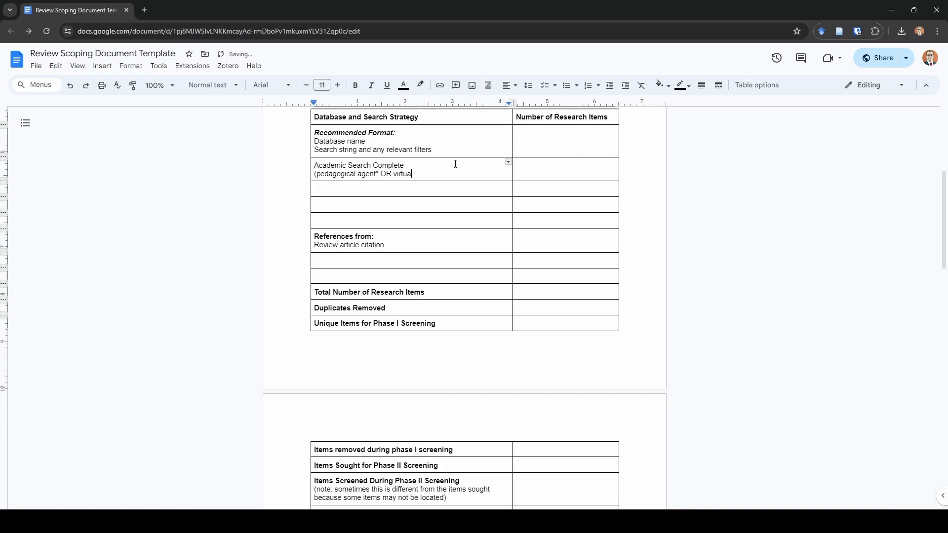
text(human*))
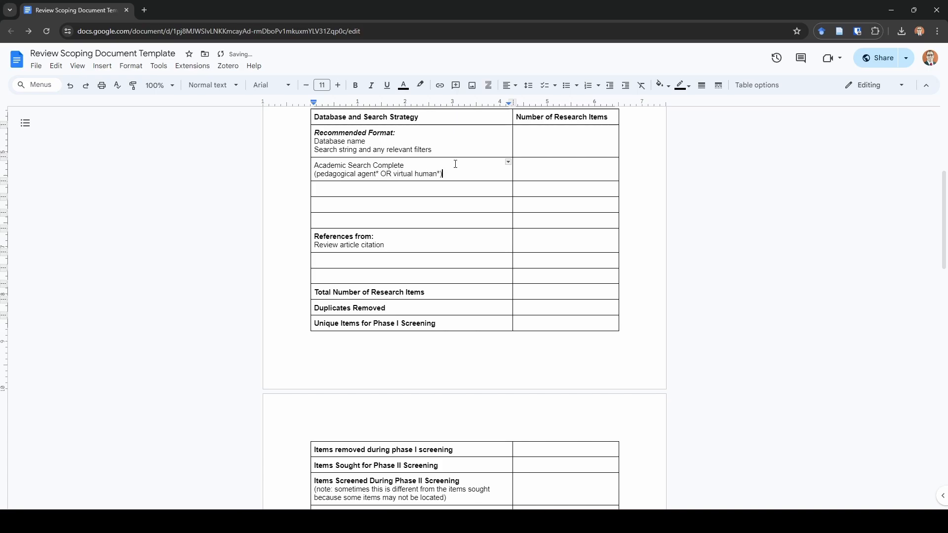
text(AND (learn*)
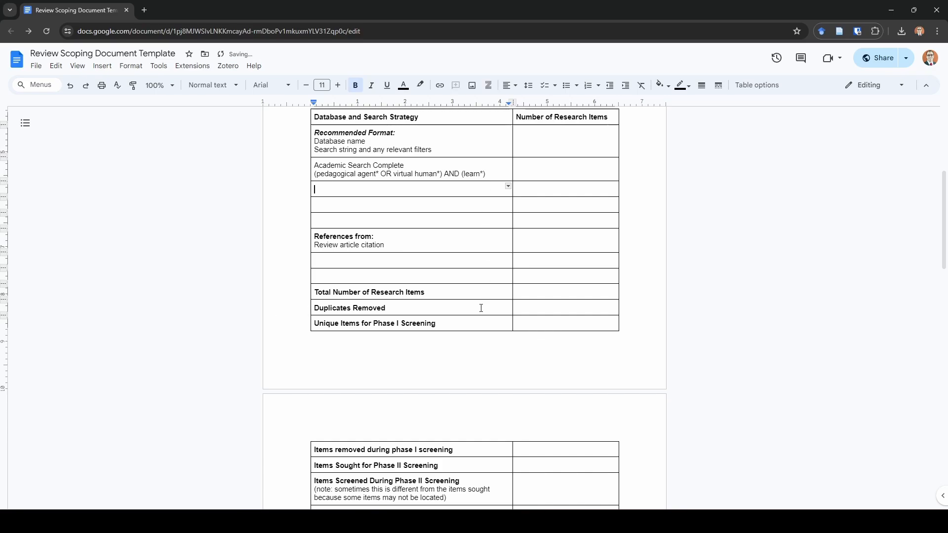
- Add ACM as the second database entry with the same search string
text(ACM)
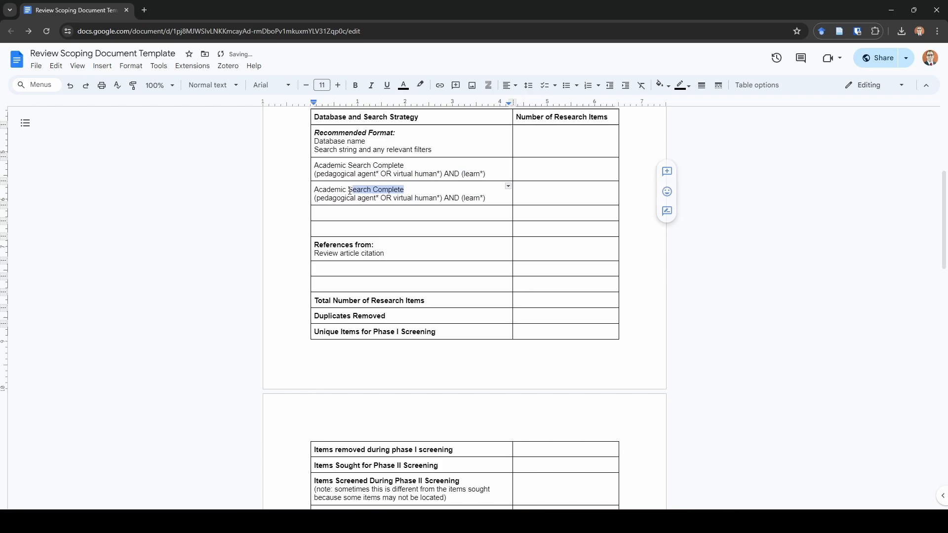
text(ACM)
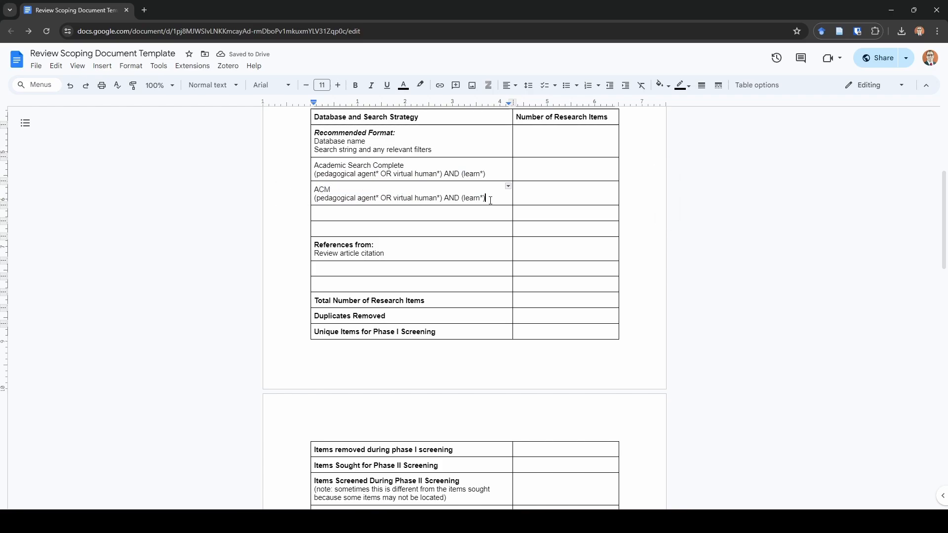
key(enter)
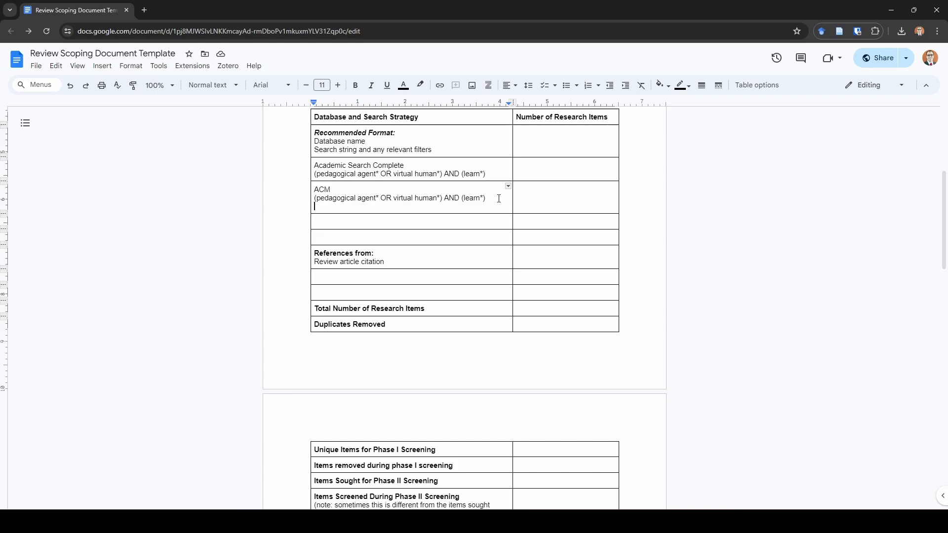
- Add an 'Abstracts only' filter line below the ACM search string
text(a)
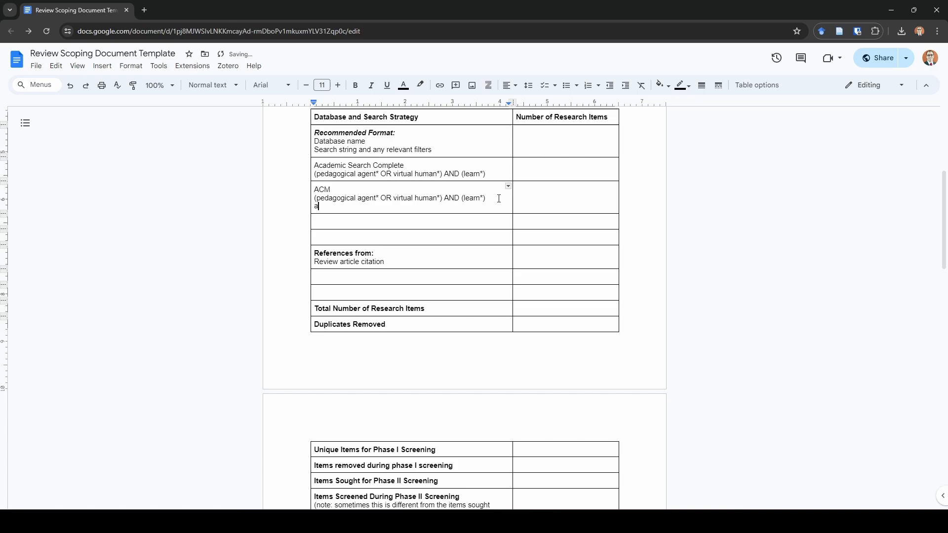
text(bstracts only)
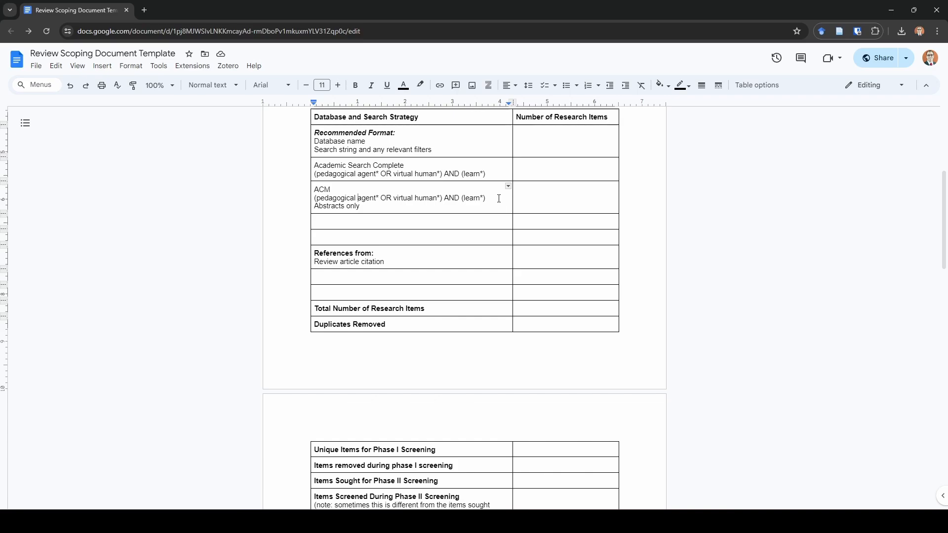
scroll(down, 3)
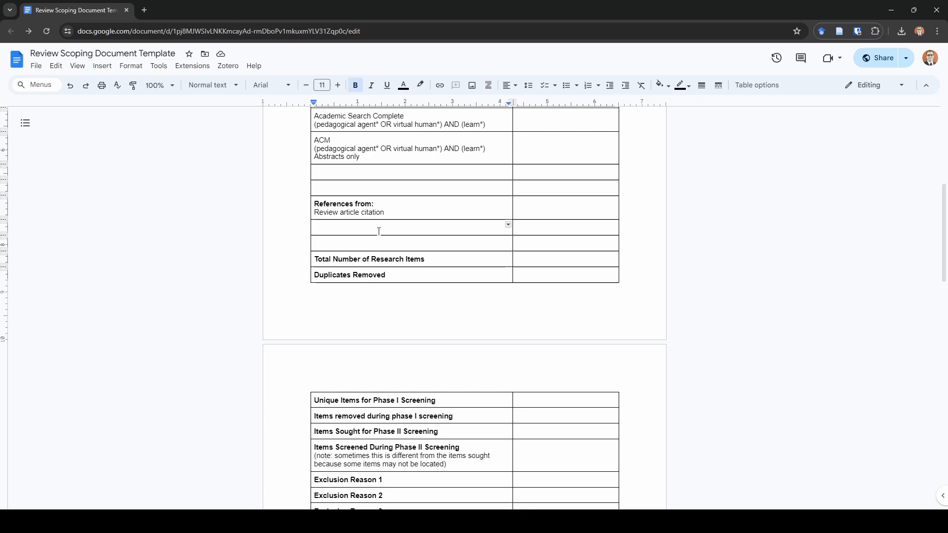
- List Schroeder et al. (2013) as a reference source with a # placeholder, then enter item counts 172 and 133
text(Sch)
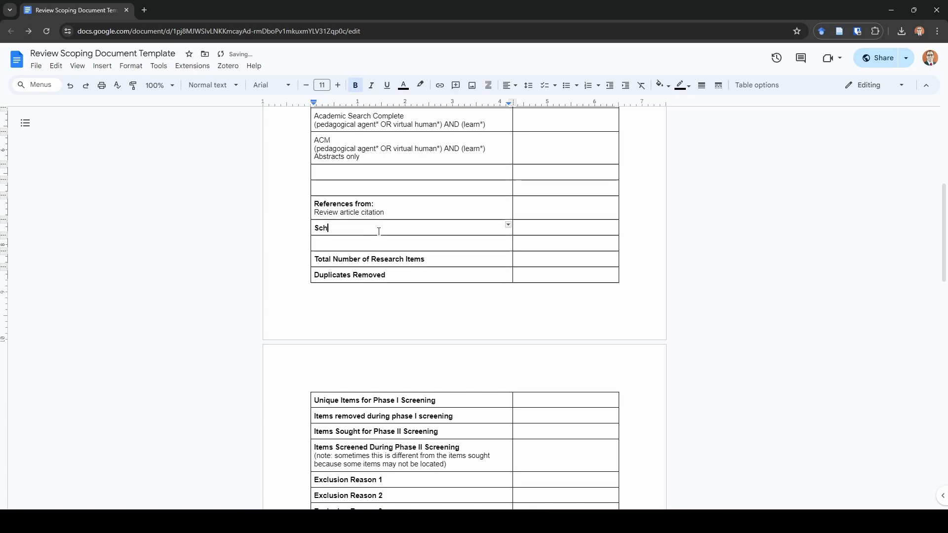
text(roeder et a)
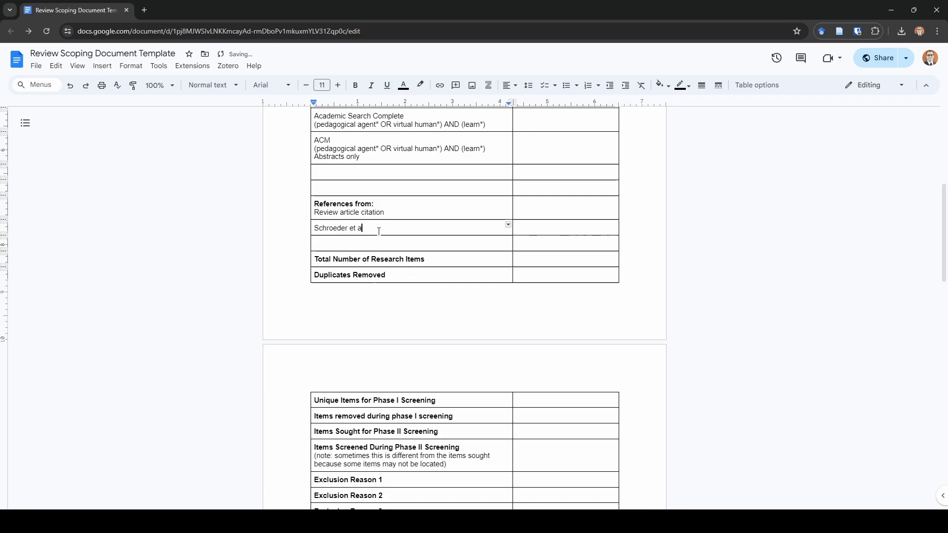
text(l. (2013))
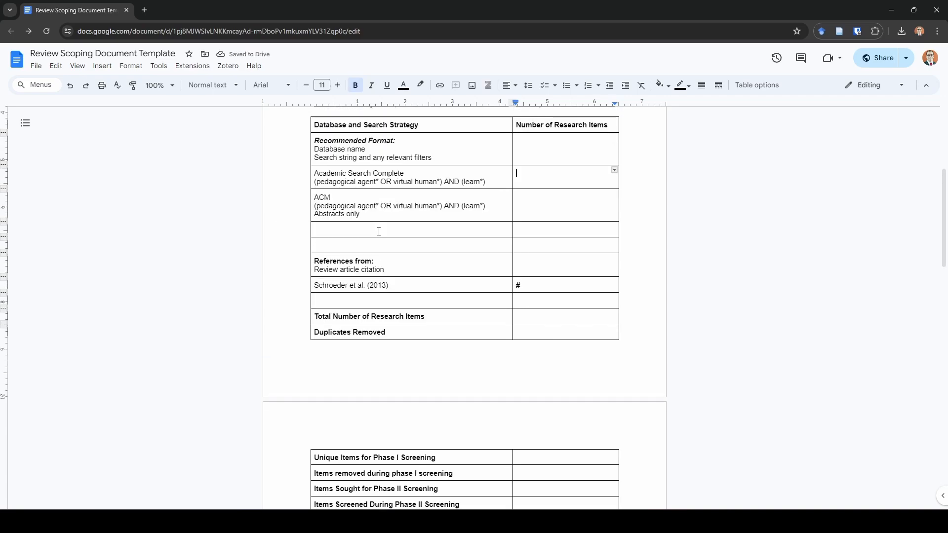
text(#)
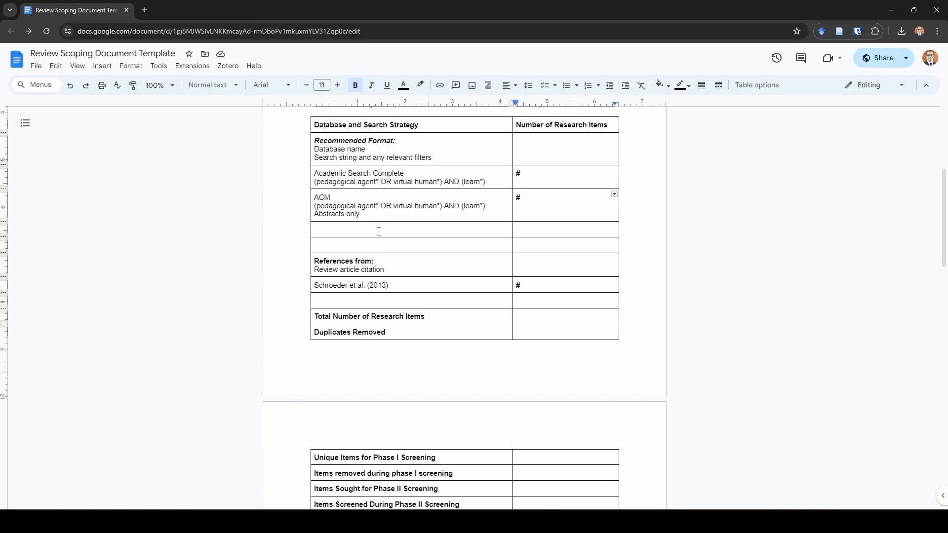
text(172)
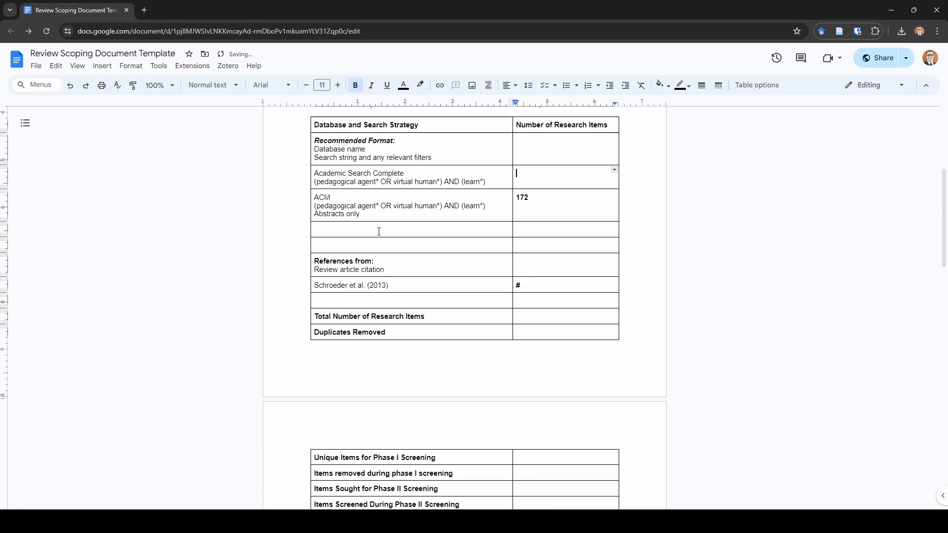
text(133)
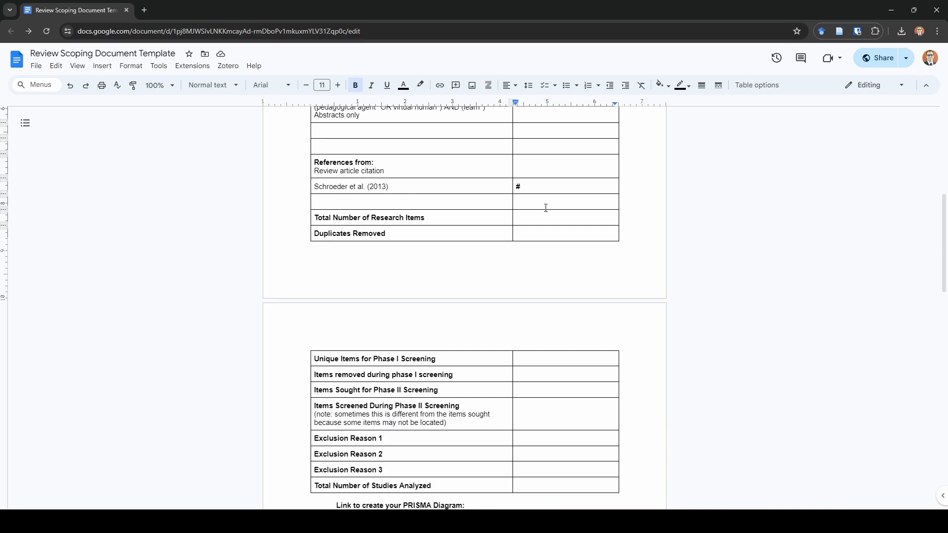
- Record 100 total research items and the duplicates-removed count in the screening table
scroll(down, 3)
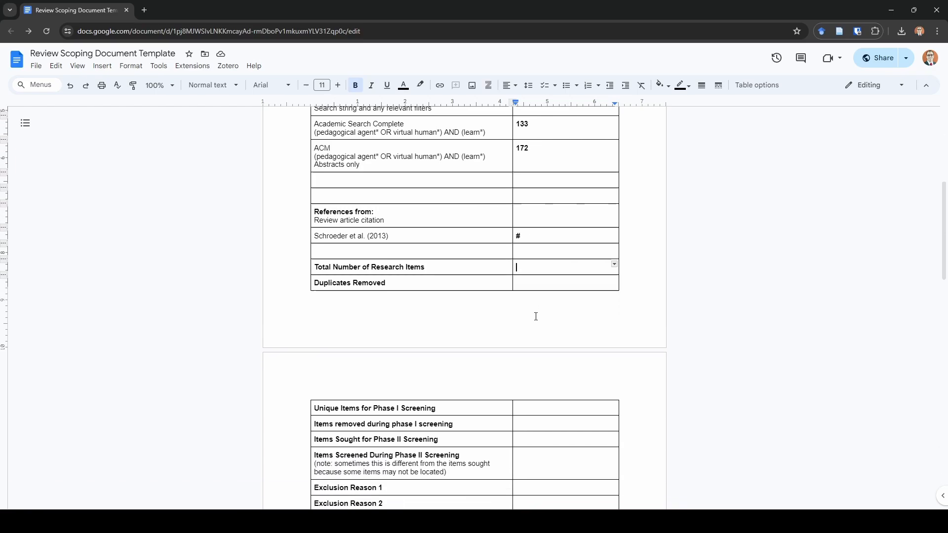
scroll(down, 3)
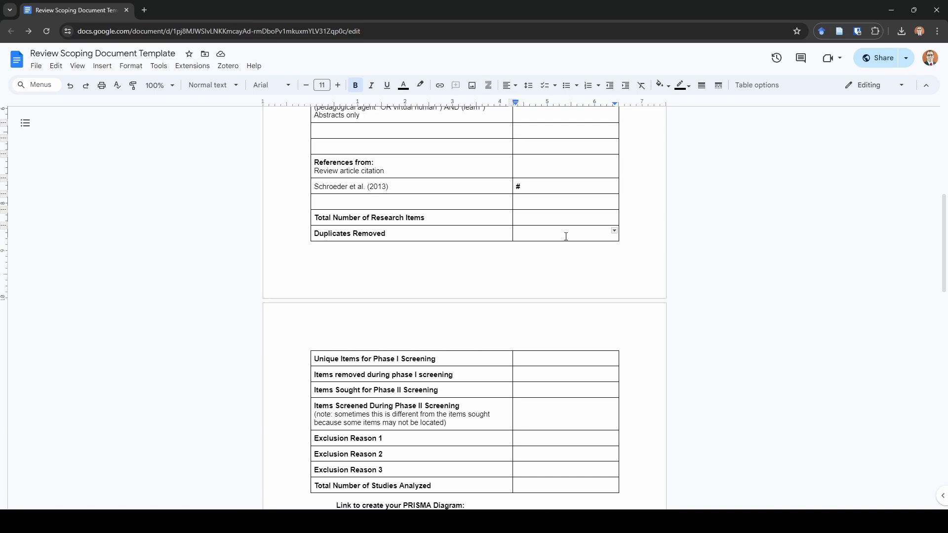
scroll(down, 3)
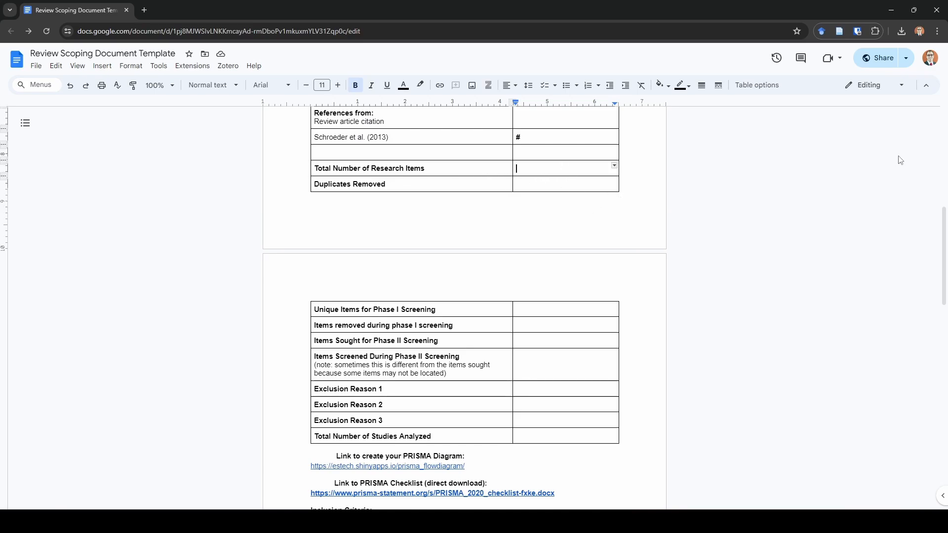
text(100)
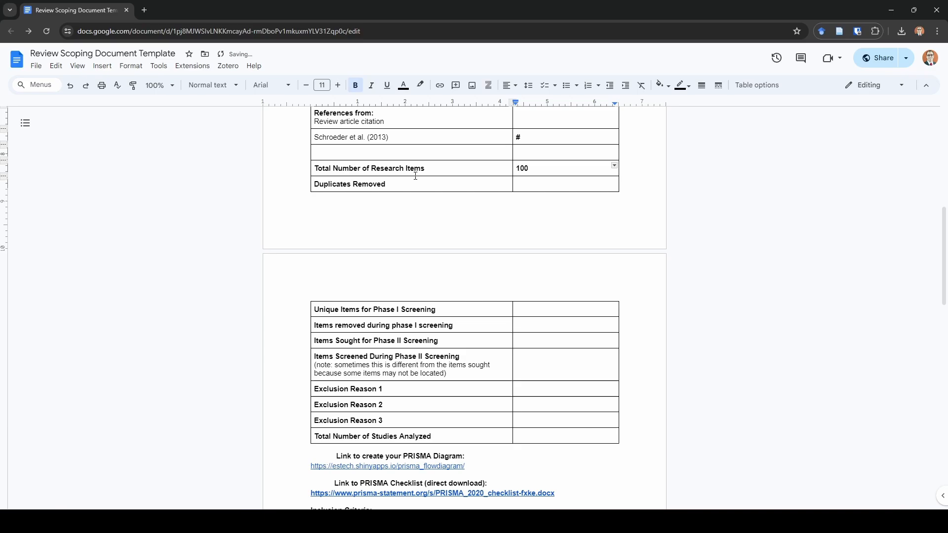
text(80)
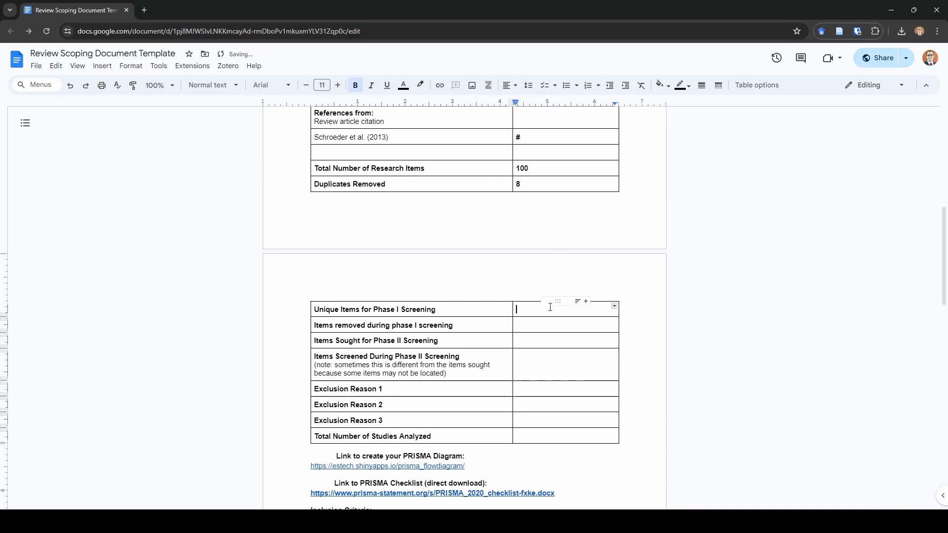
- Enter 92 unique items, 32 removed in phase I and 60 sought in phase II
text(92)
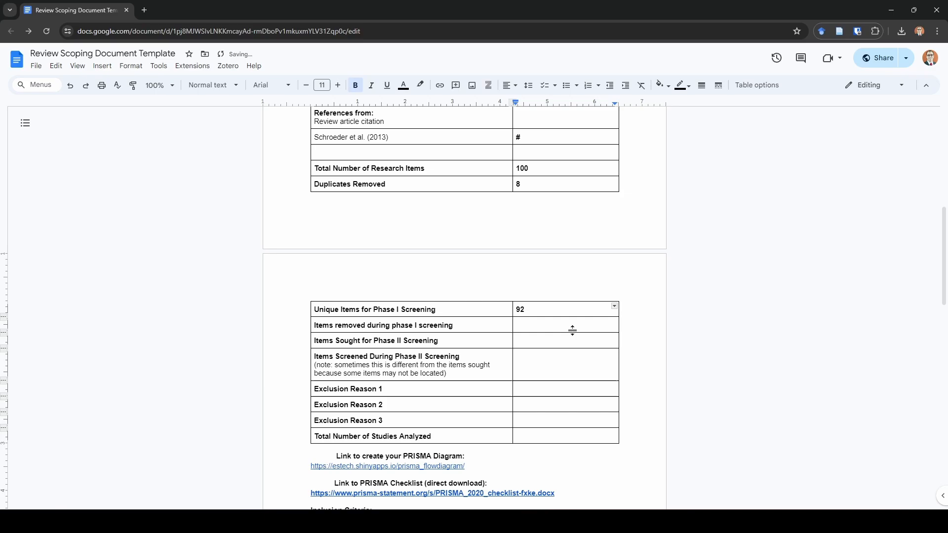
click(564, 325)
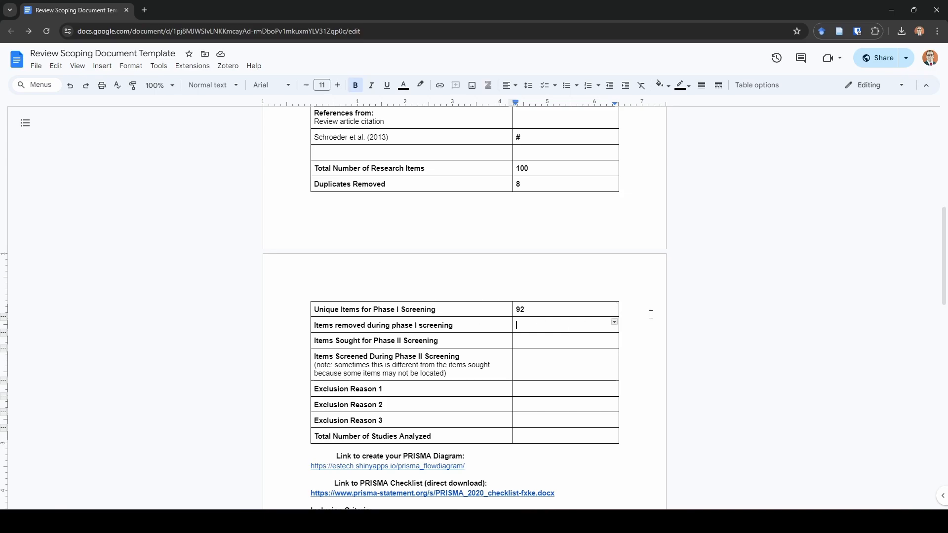
scroll(down, 3)
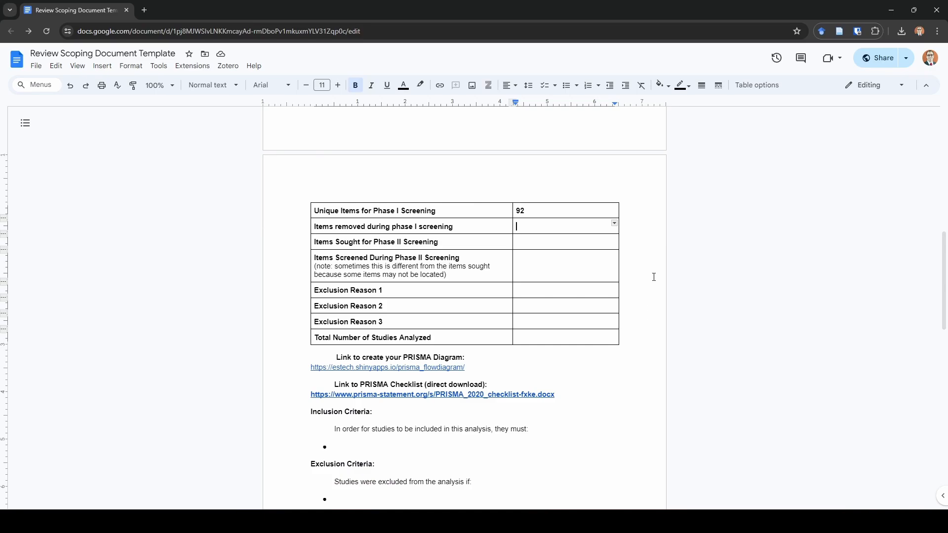
text(32)
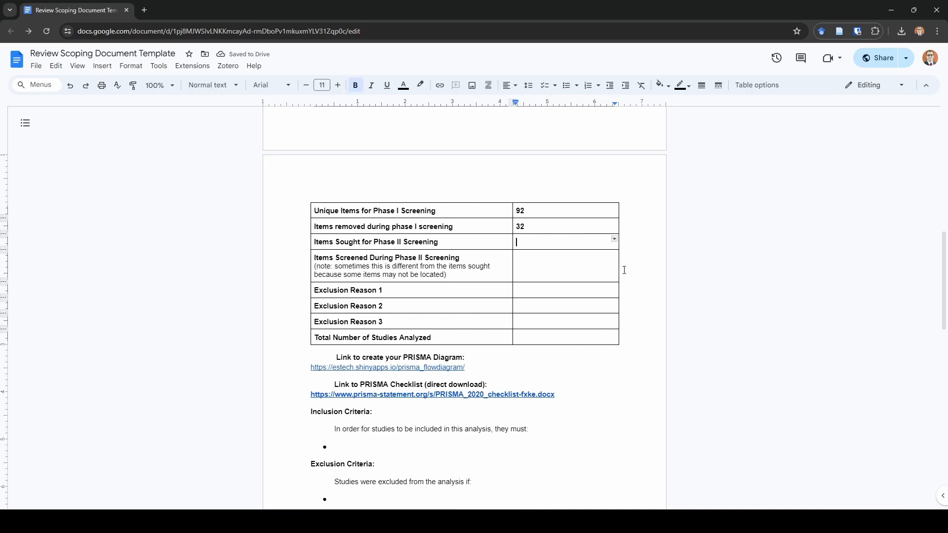
text(60)
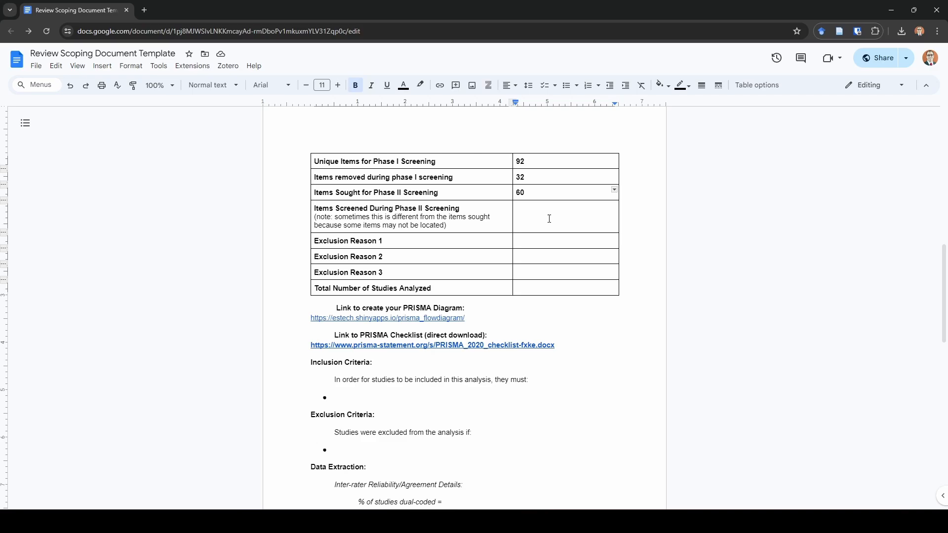
- Enter 55 items screened in phase II and select the Exclusion Reason 1 label
click(548, 208)
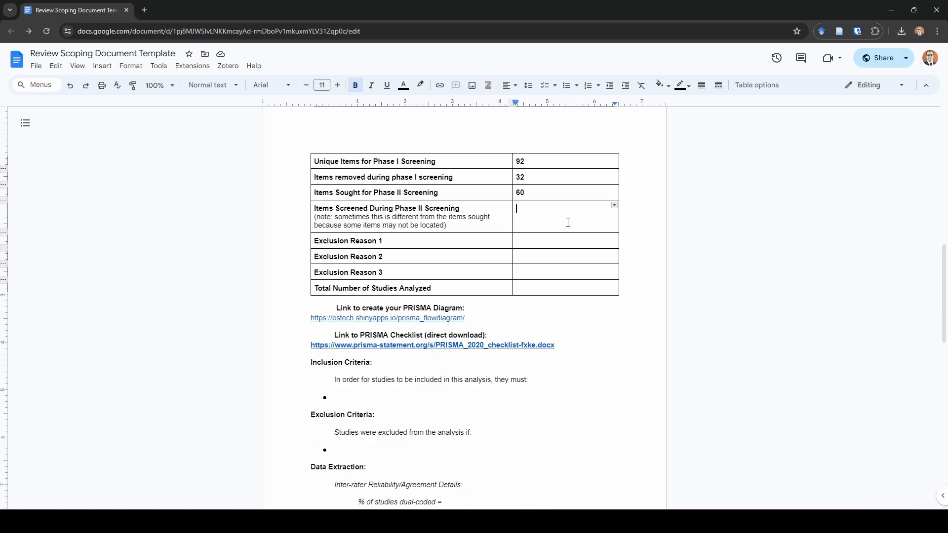
mouse_move(651, 247)
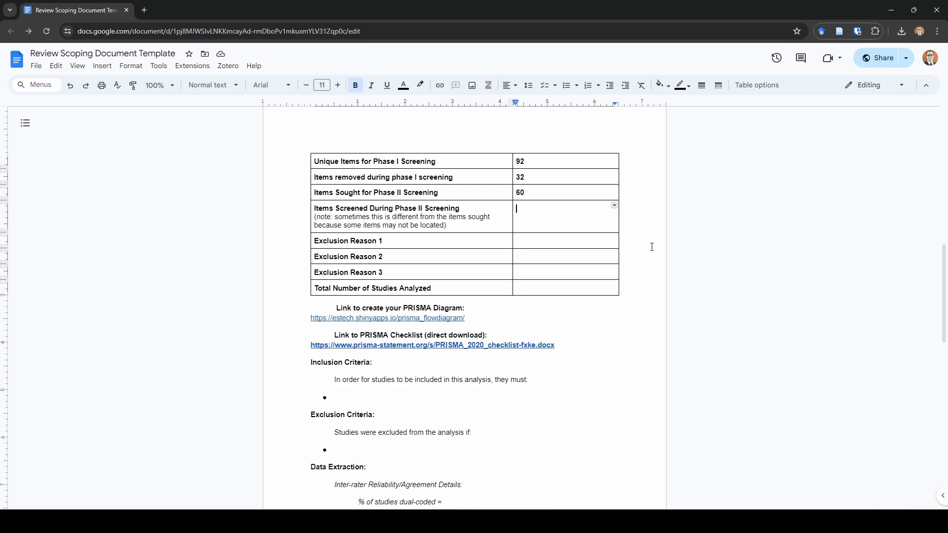
text(55)
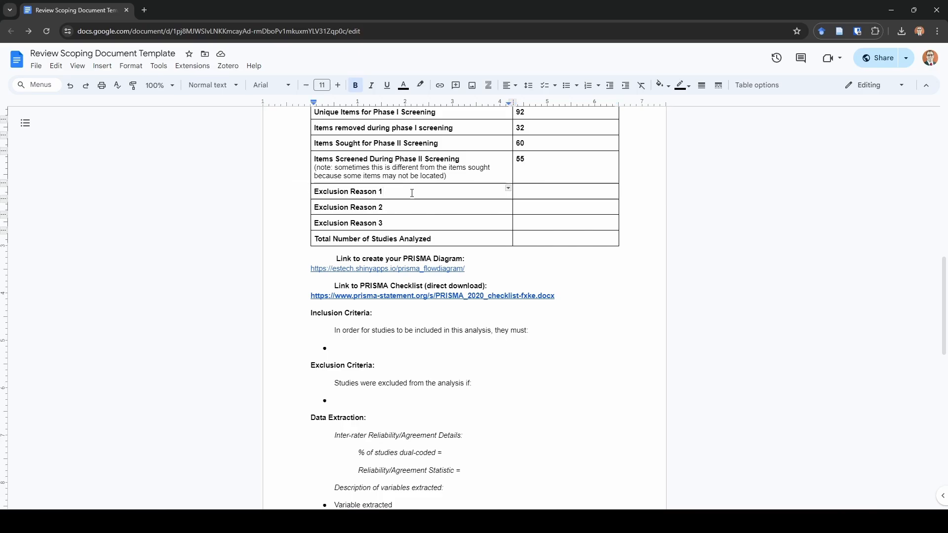
double_click(348, 191)
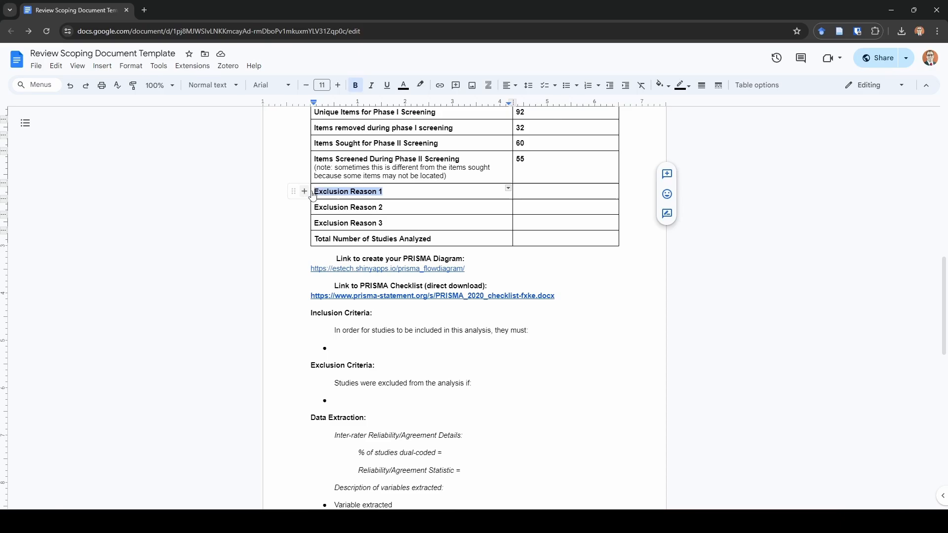
click(561, 191)
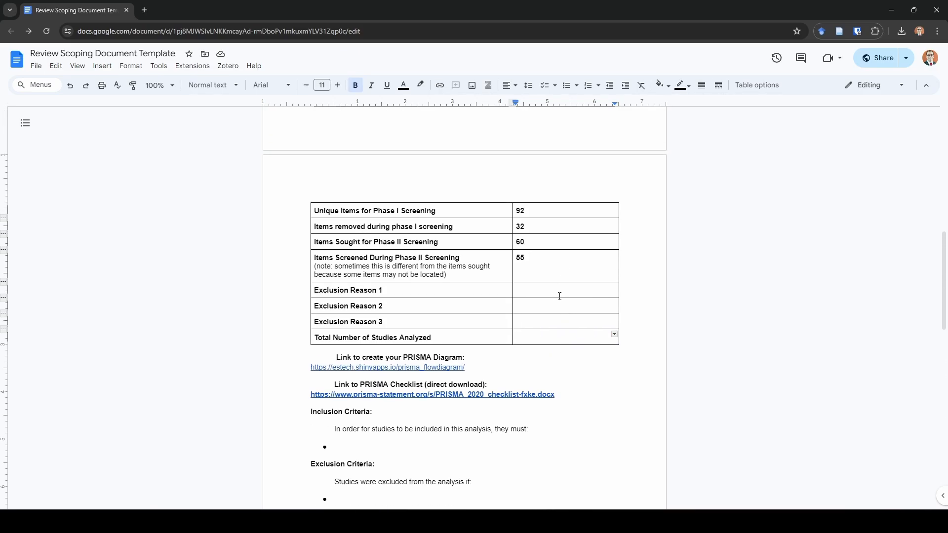
mouse_move(541, 316)
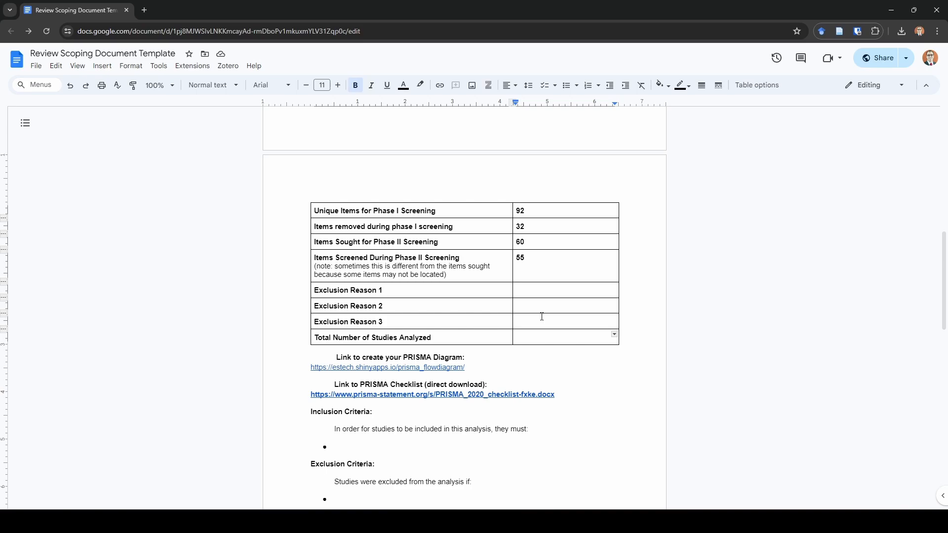
mouse_move(534, 328)
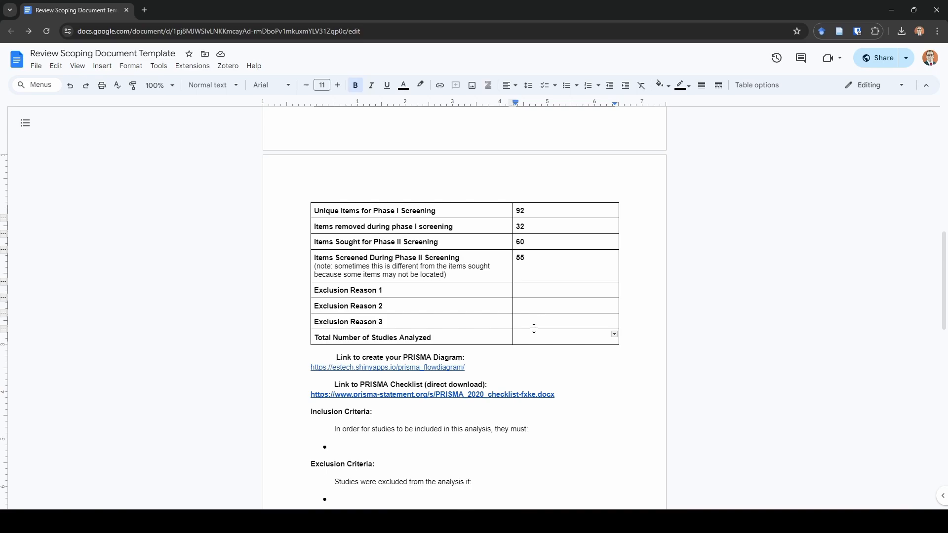
mouse_move(441, 365)
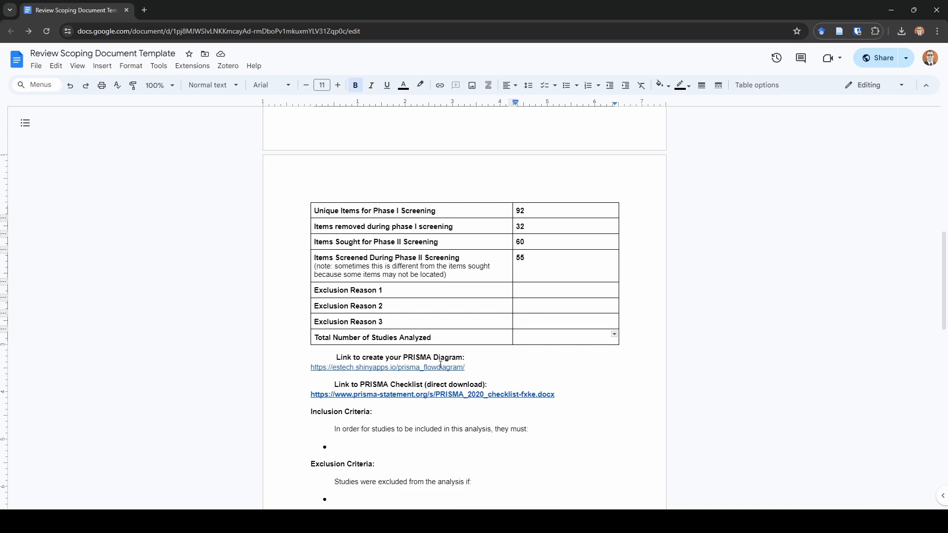
click(388, 367)
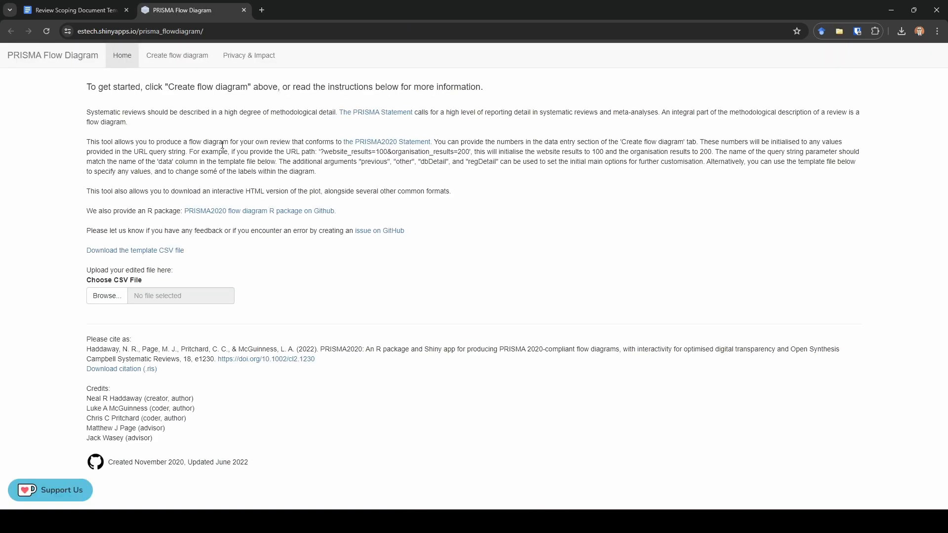
mouse_move(177, 56)
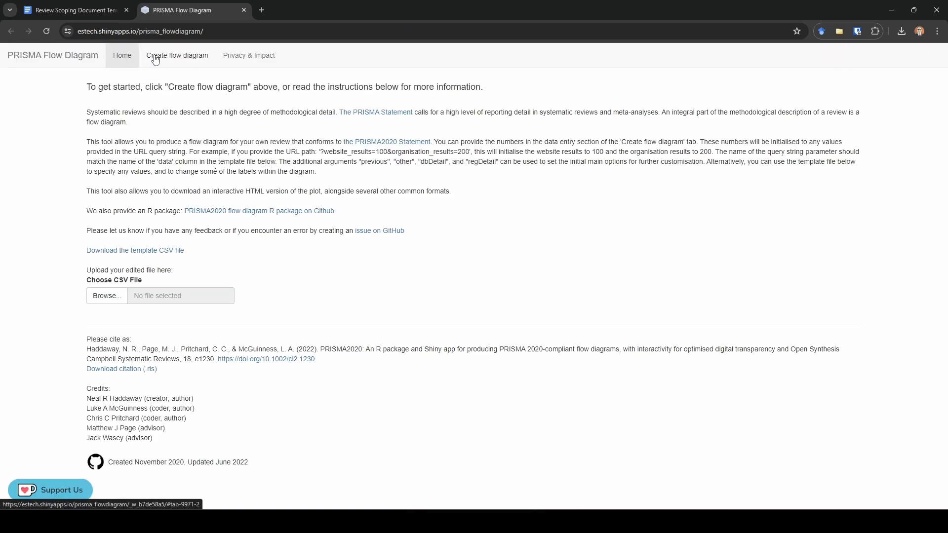
click(177, 56)
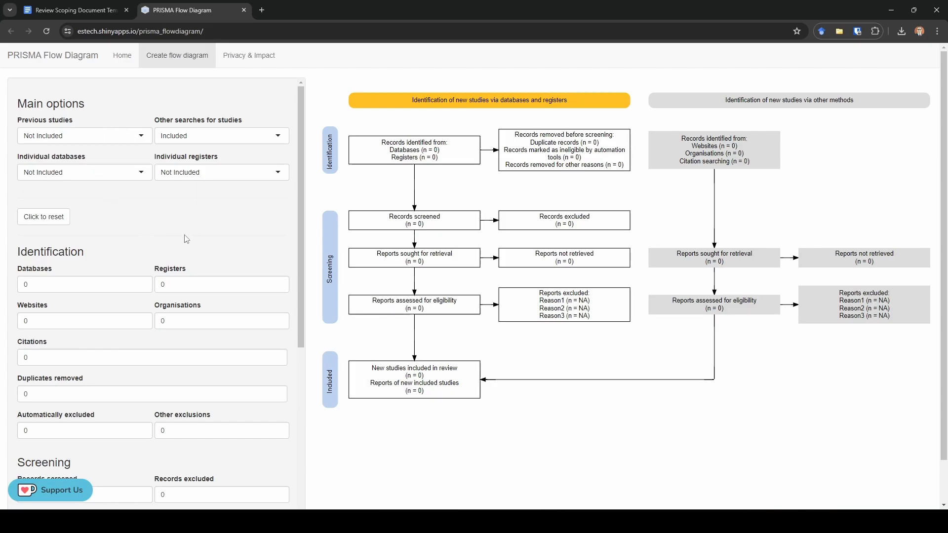
mouse_move(761, 187)
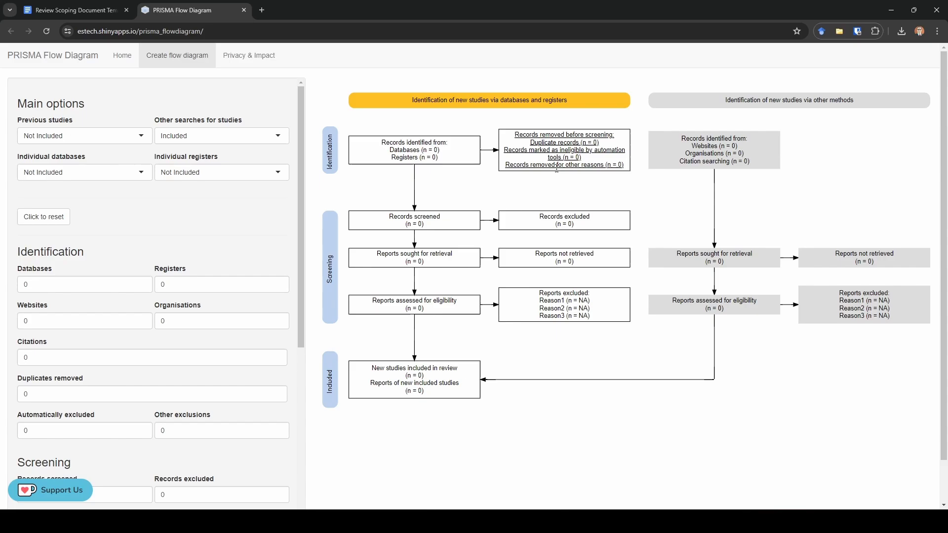
mouse_move(462, 195)
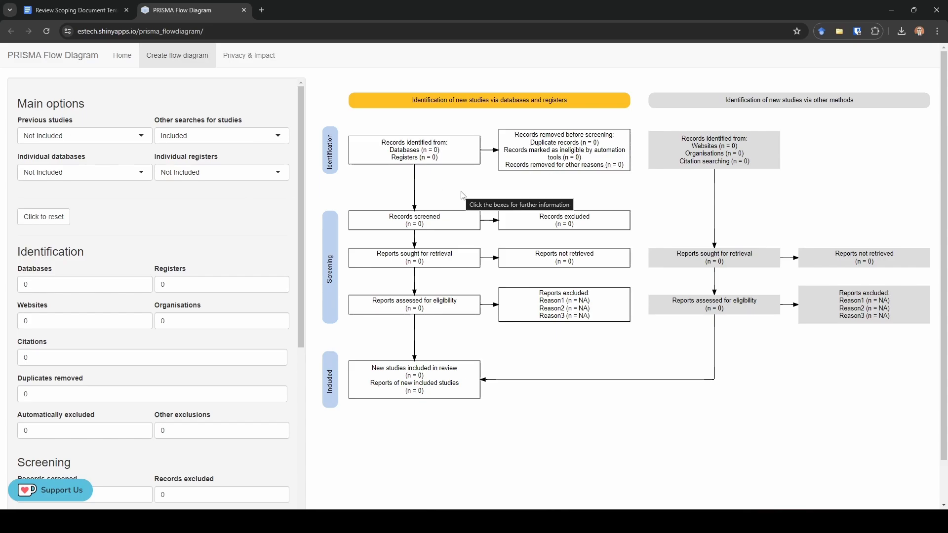
click(71, 10)
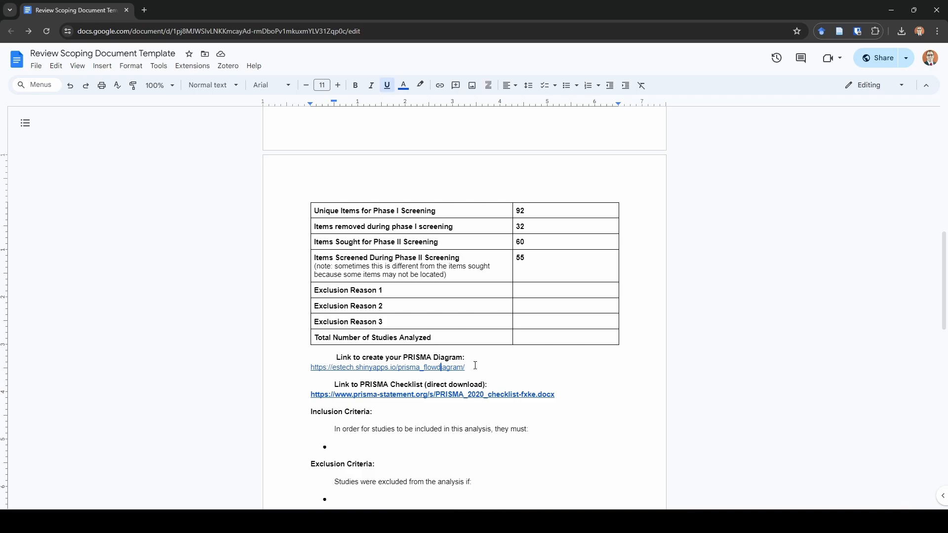
mouse_move(455, 371)
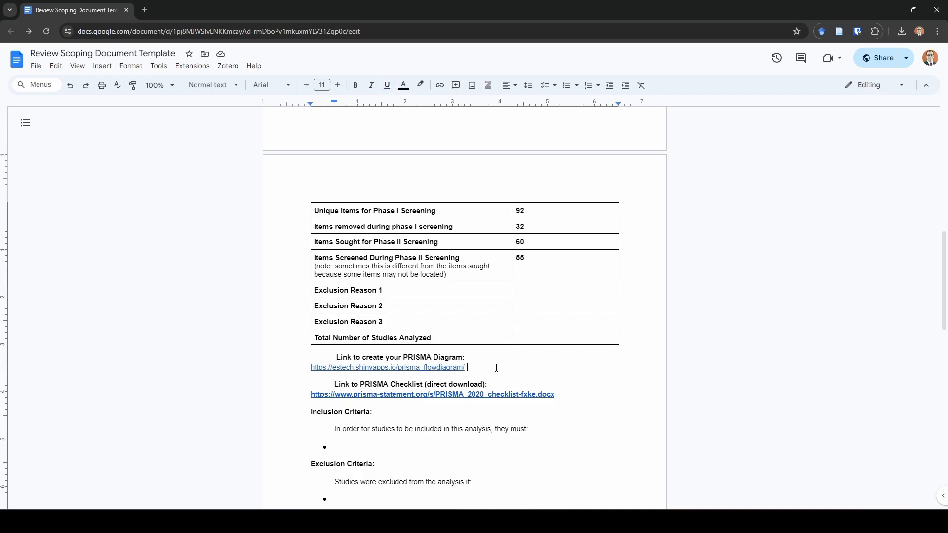
scroll(down, 3)
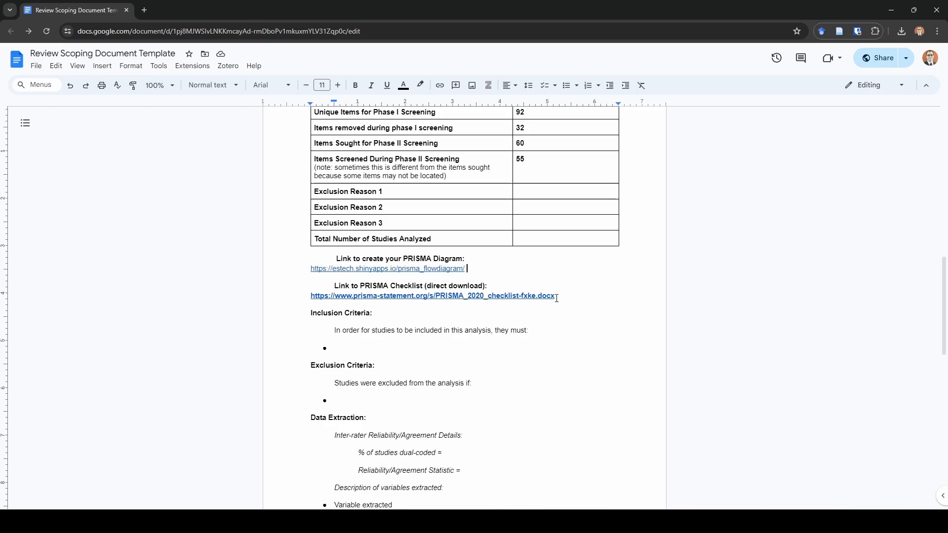
scroll(down, 3)
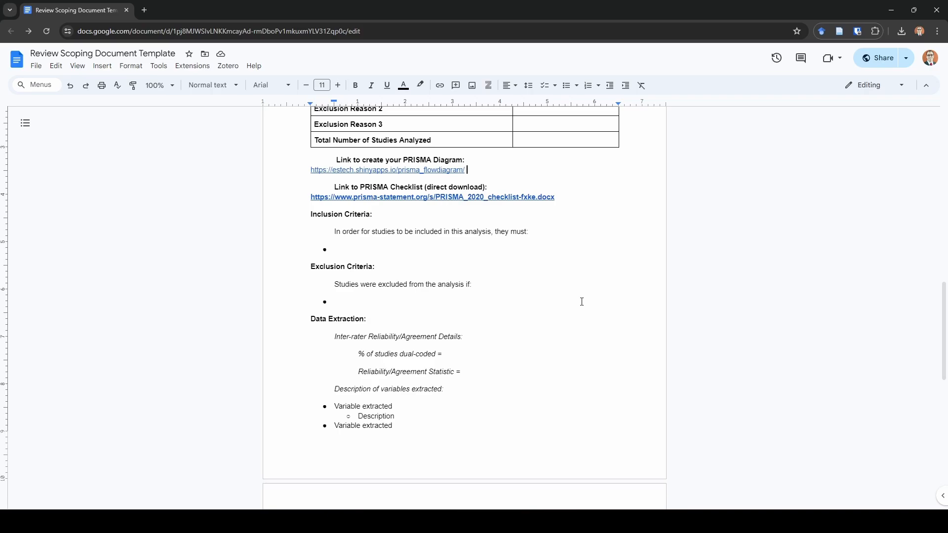
scroll(down, 3)
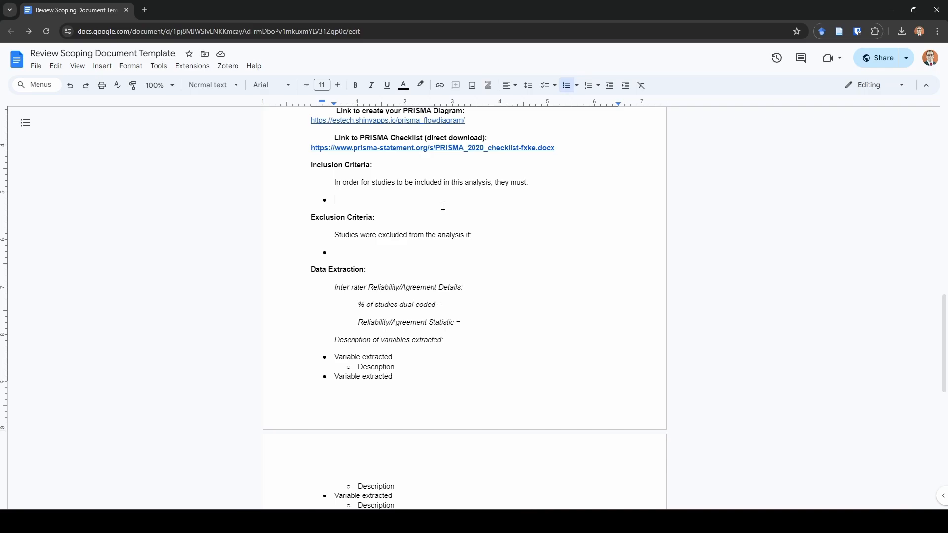
- List four inclusion criteria: character vs. non-character comparison, effect size info, published in English, publicly available
text(Must co)
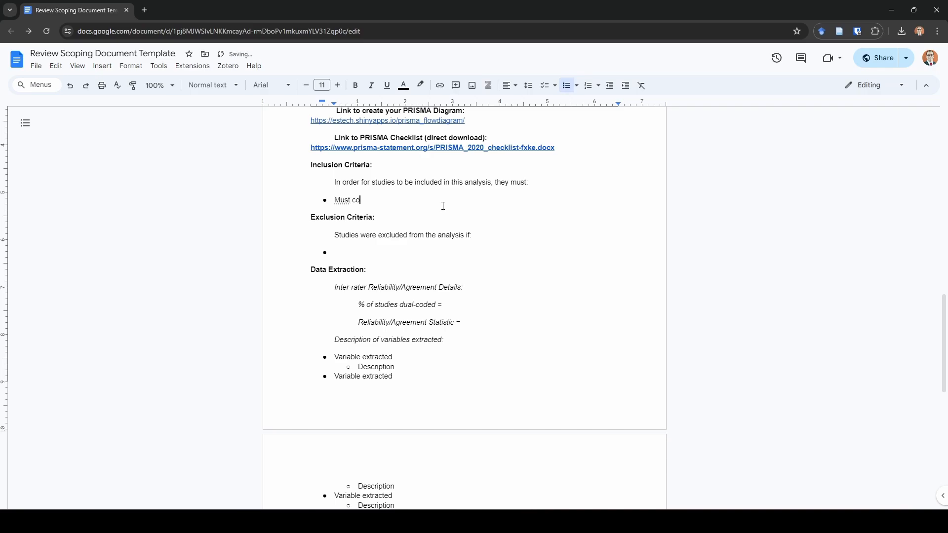
text(mpare a virtual c)
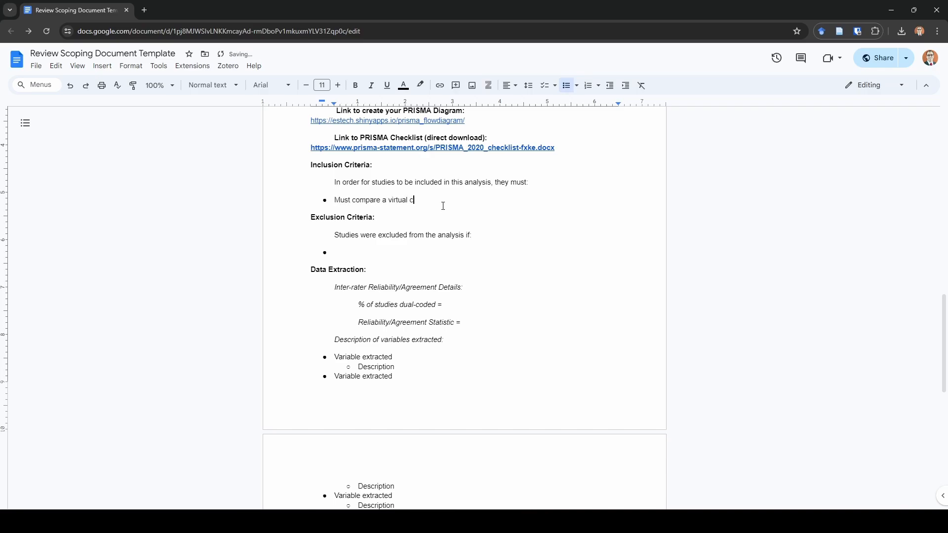
text(haracter condit)
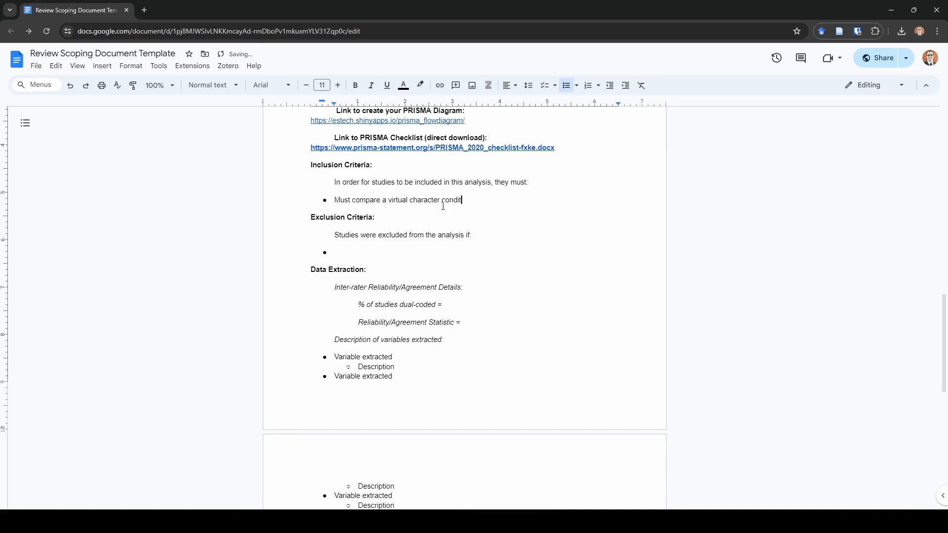
text(ion to a non-character condition)
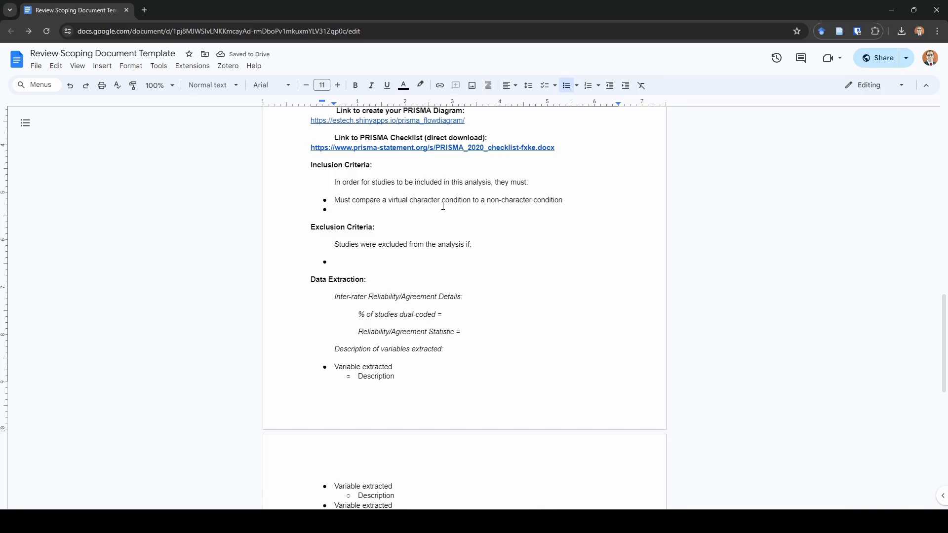
text(Must have enough information)
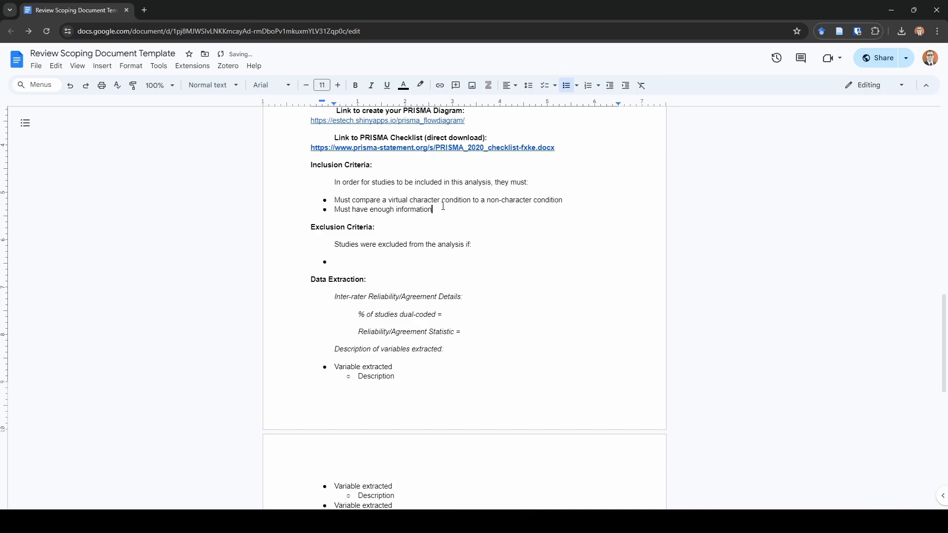
text(to calculate an effect size)
text(Must be published)
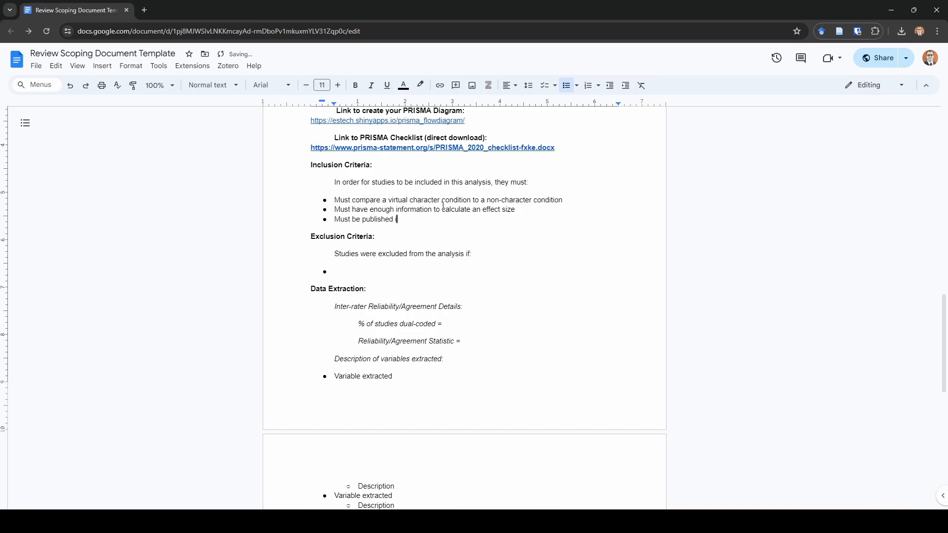
text(in English)
text(Must be)
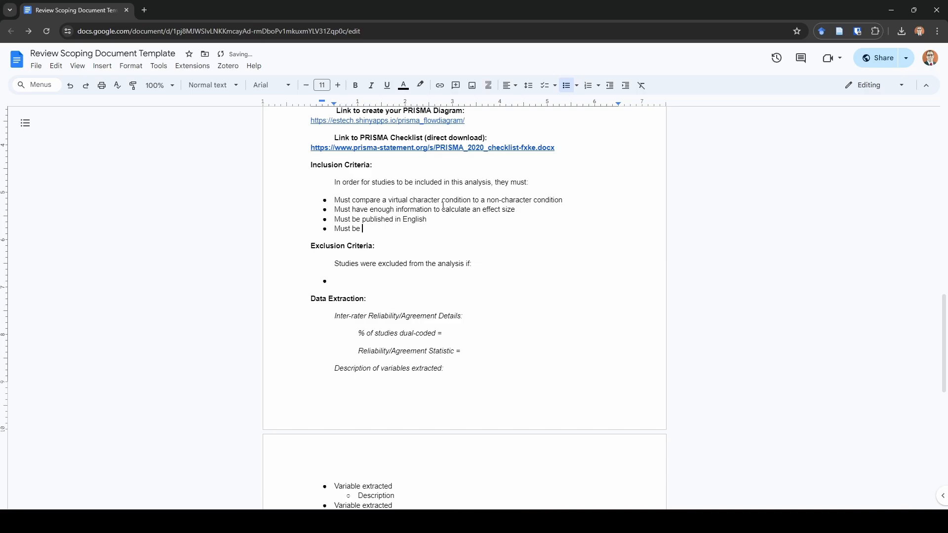
text(publicly aa)
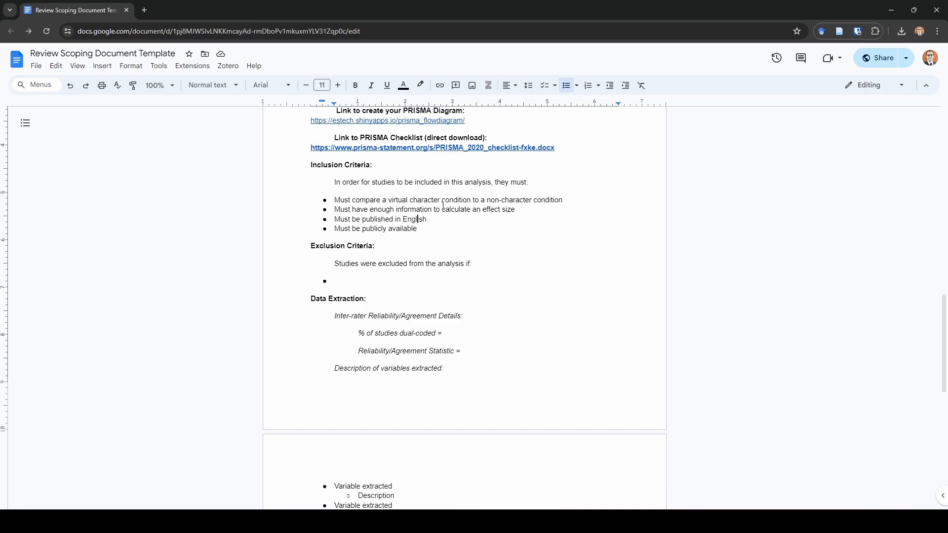
mouse_move(414, 235)
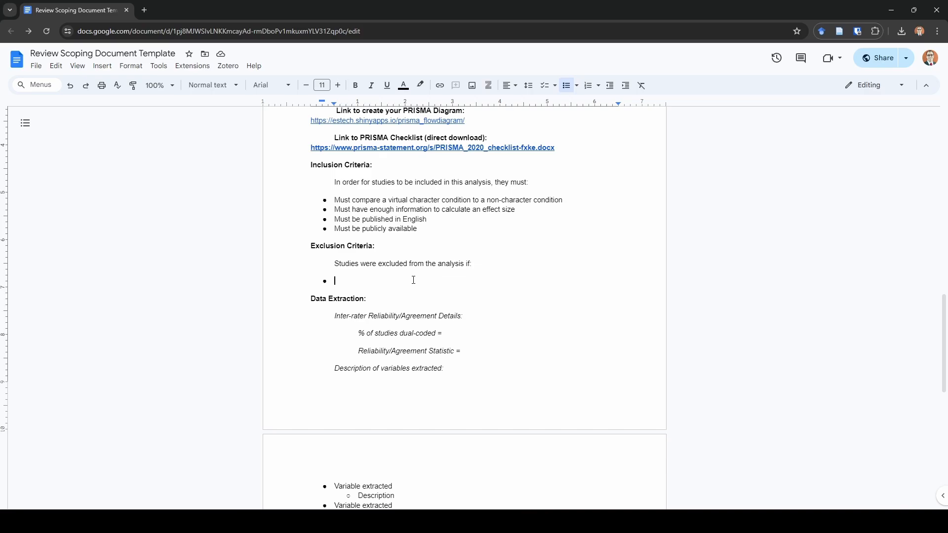
- List two exclusion criteria: used an image of an actual human; used an avatar or other representation of self
text(Used an image)
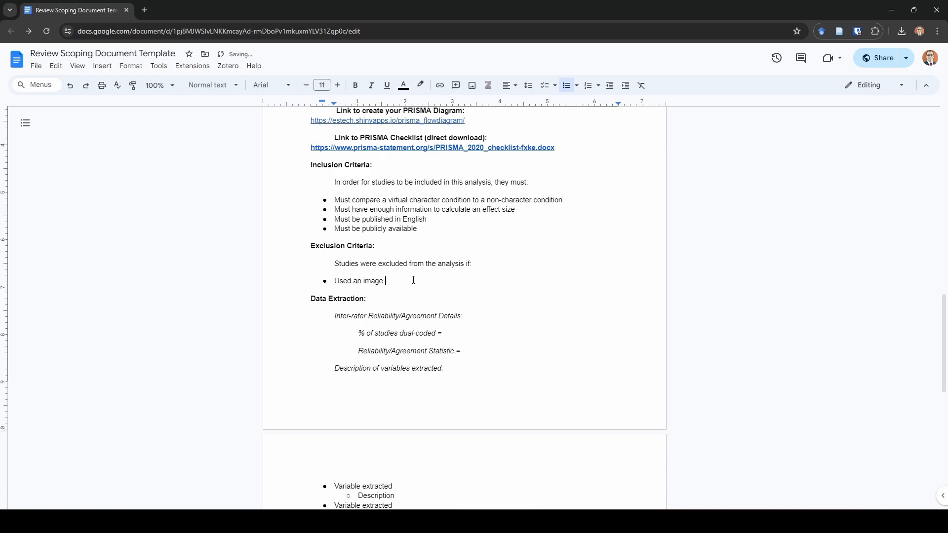
text(of an actual human)
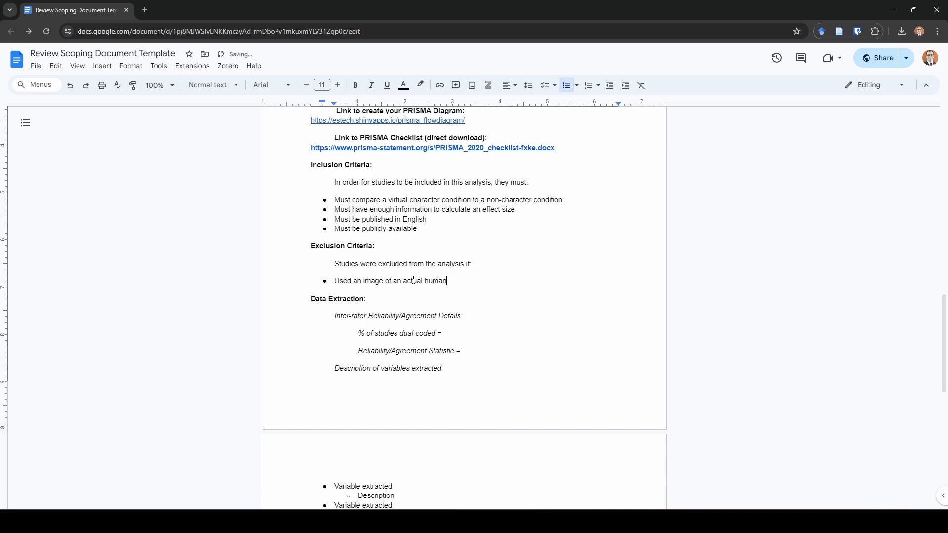
key(enter)
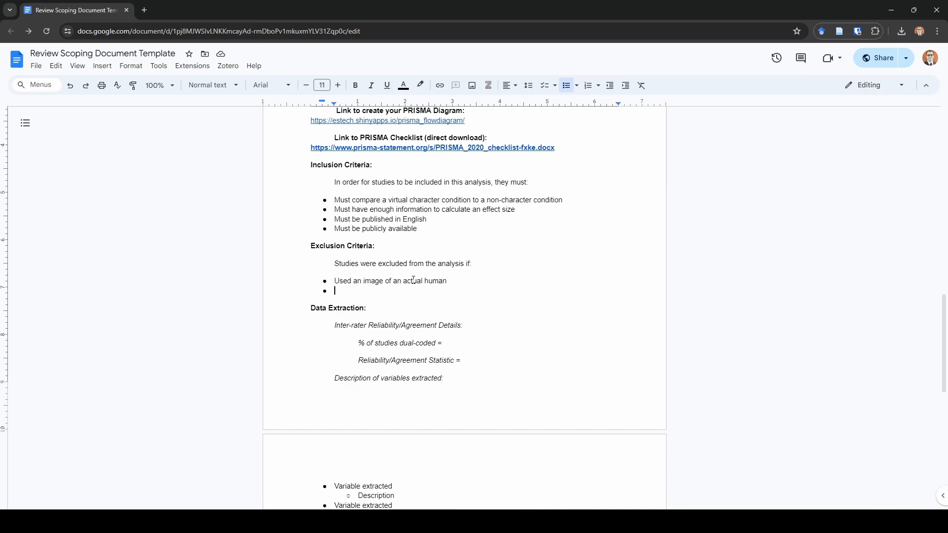
text(Used an avatar)
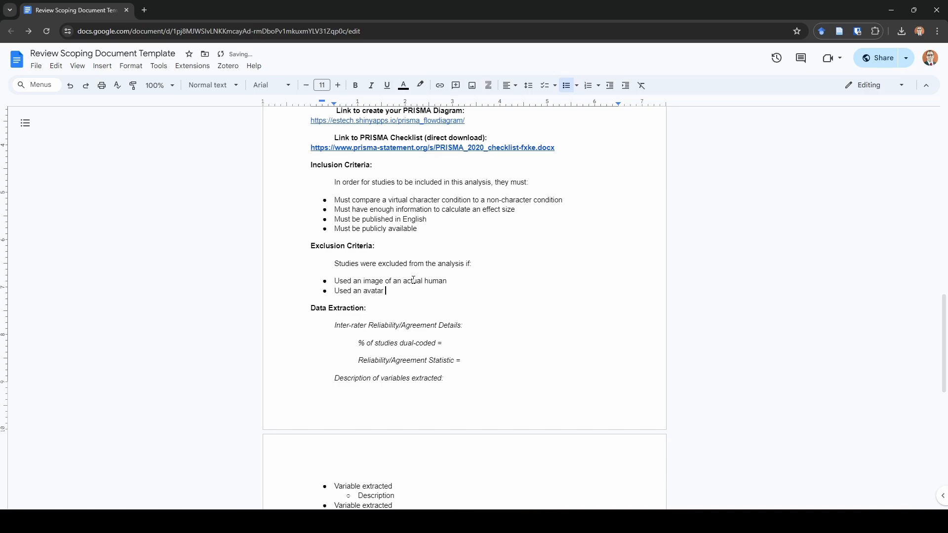
text(or other representation)
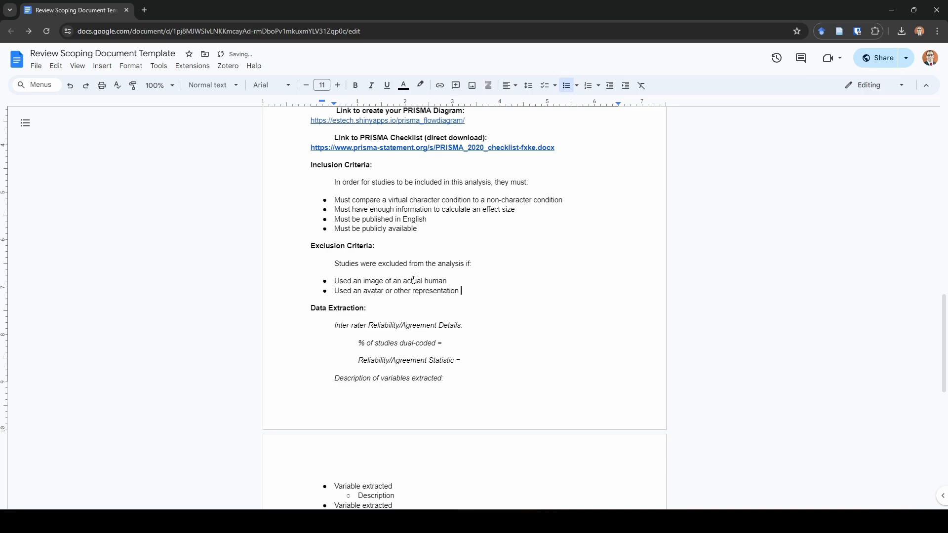
text(of self)
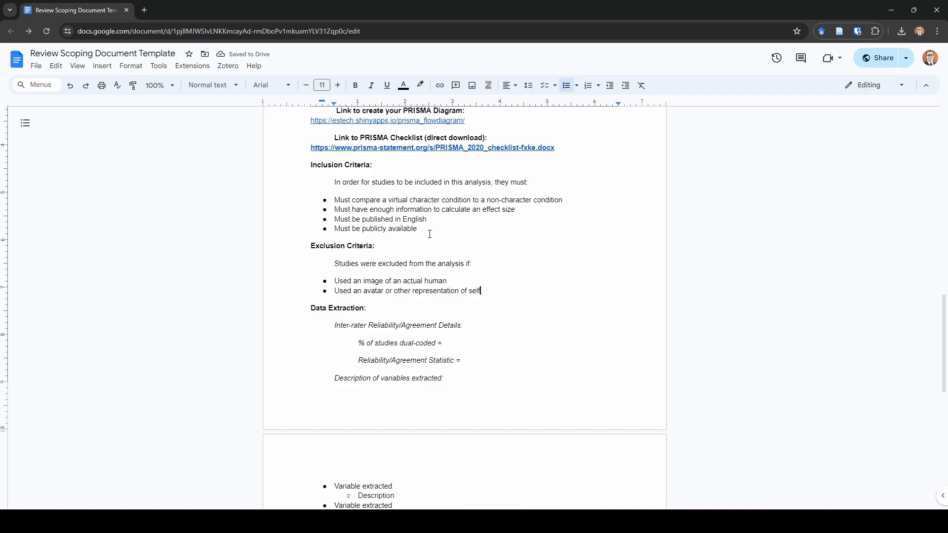
mouse_move(491, 283)
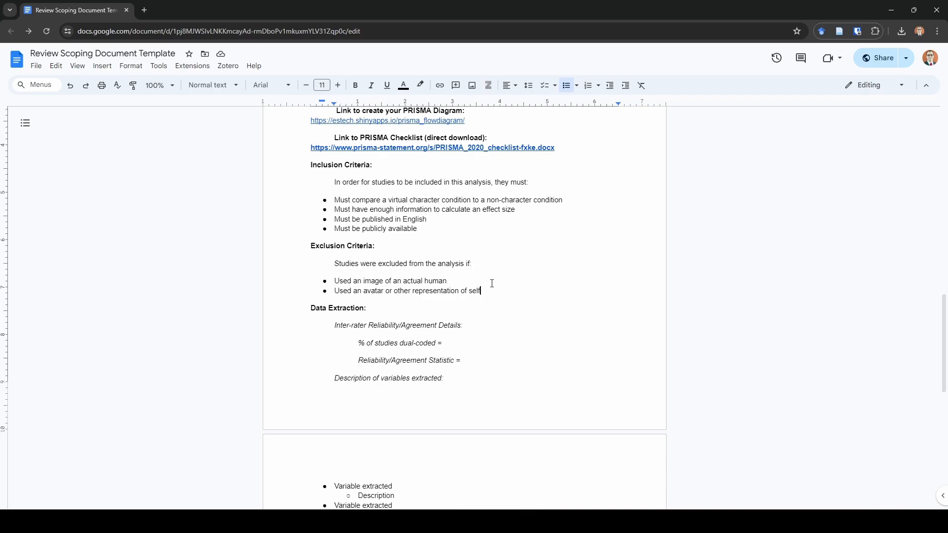
- Edit the dual-coded line to read (generally ~20%) = 20% (n = #)
scroll(down, 3)
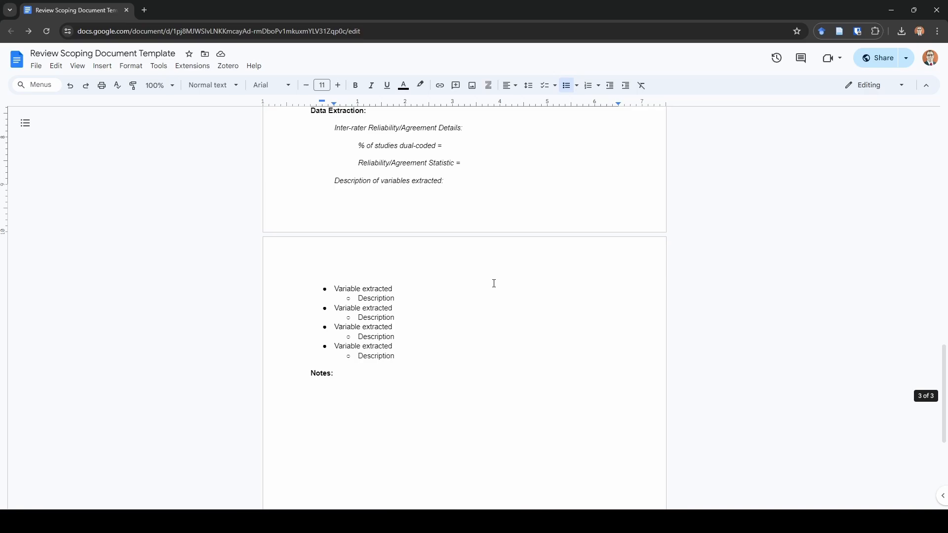
mouse_move(523, 236)
text((generally )
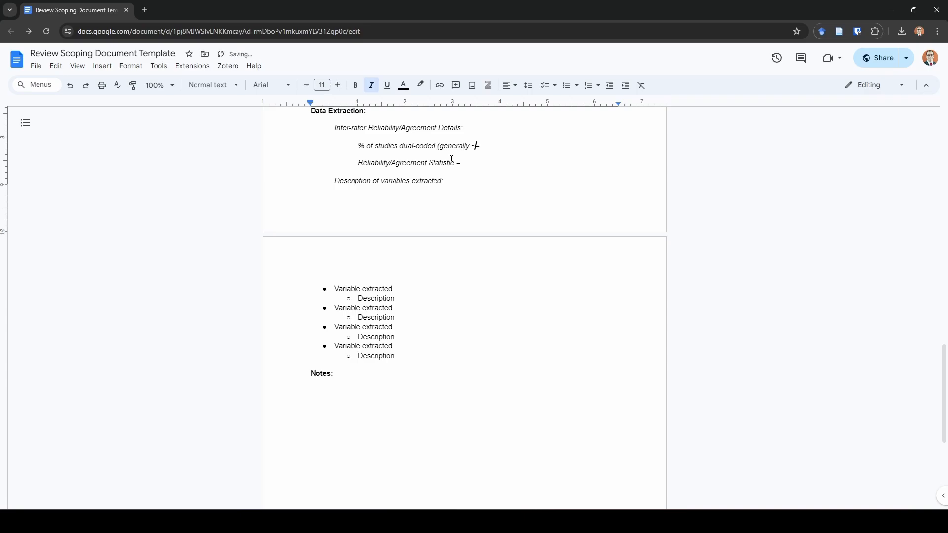
text(20%) =)
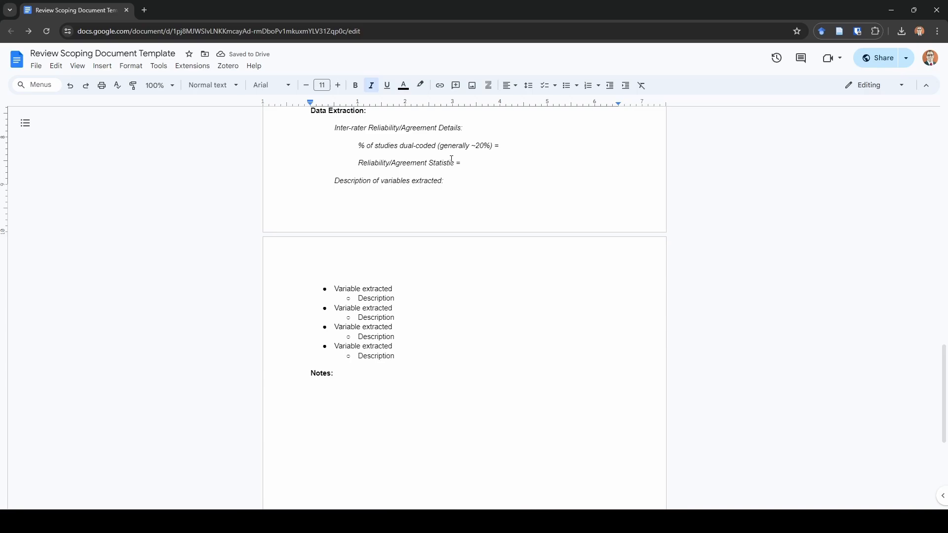
click(499, 145)
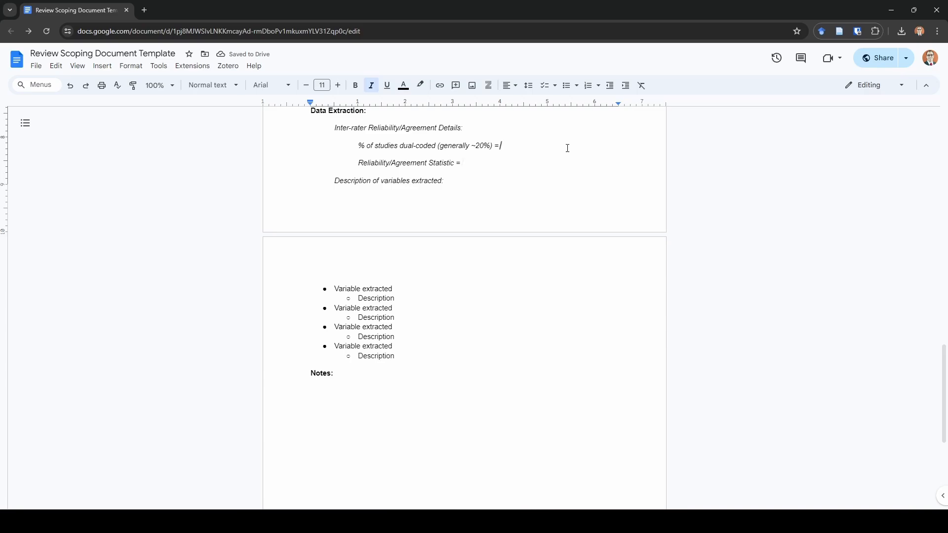
text(20%)
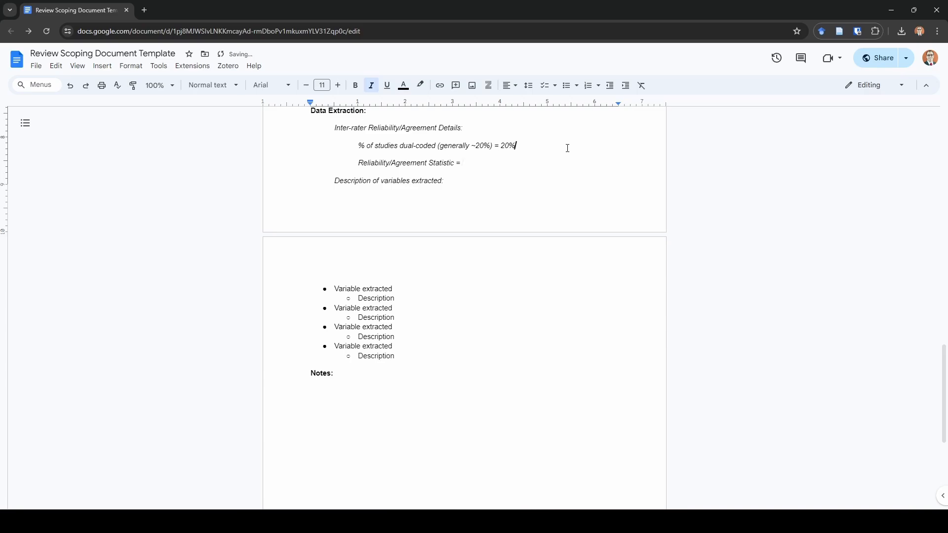
text(()
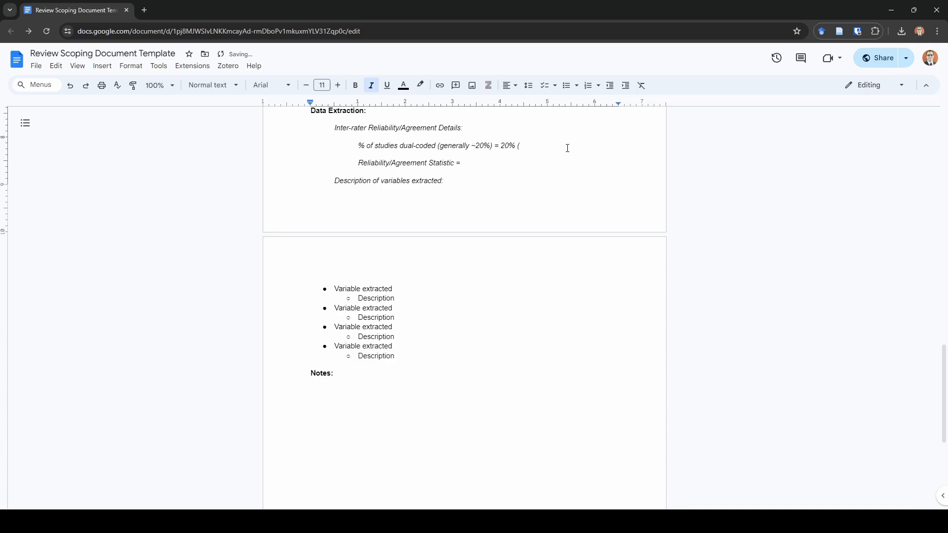
text(n =)
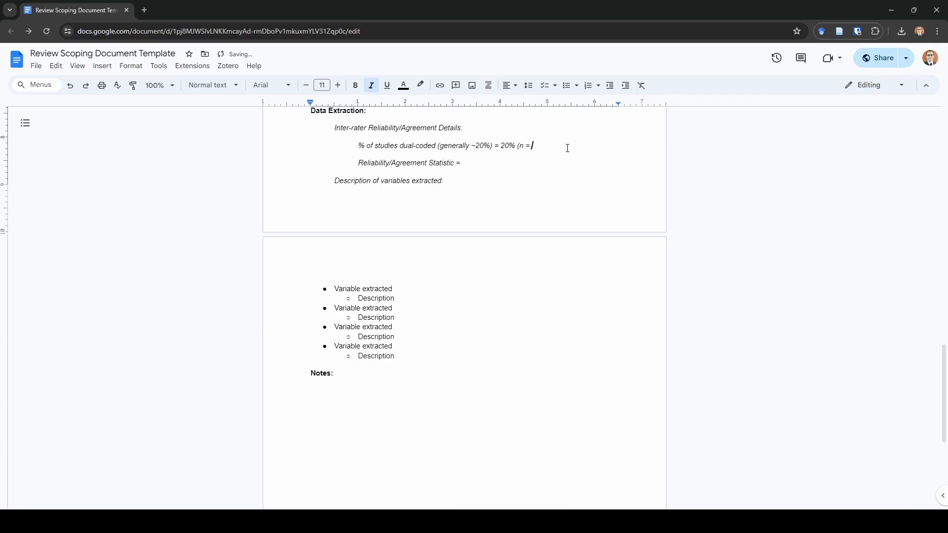
text(/)
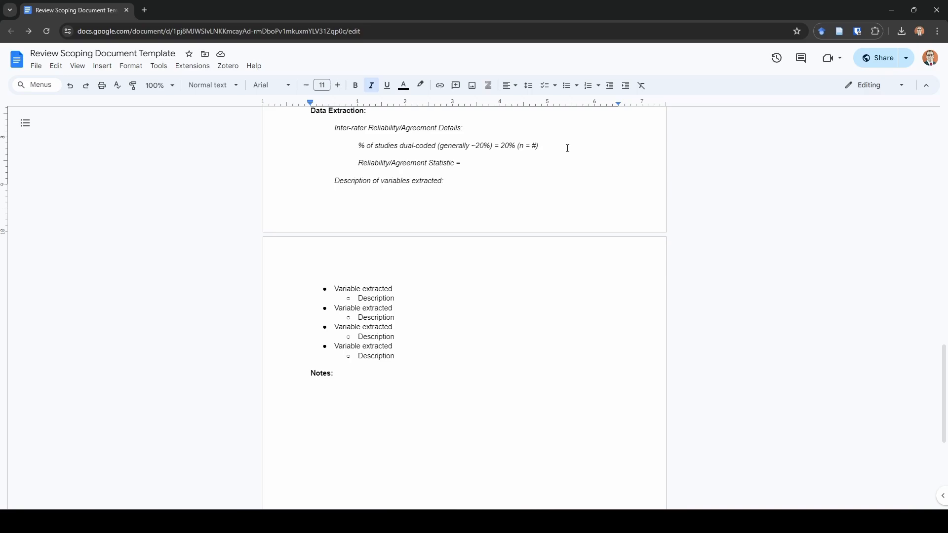
- Set the Reliability/Agreement Statistic to Cohen's Kappa = .90
text(c)
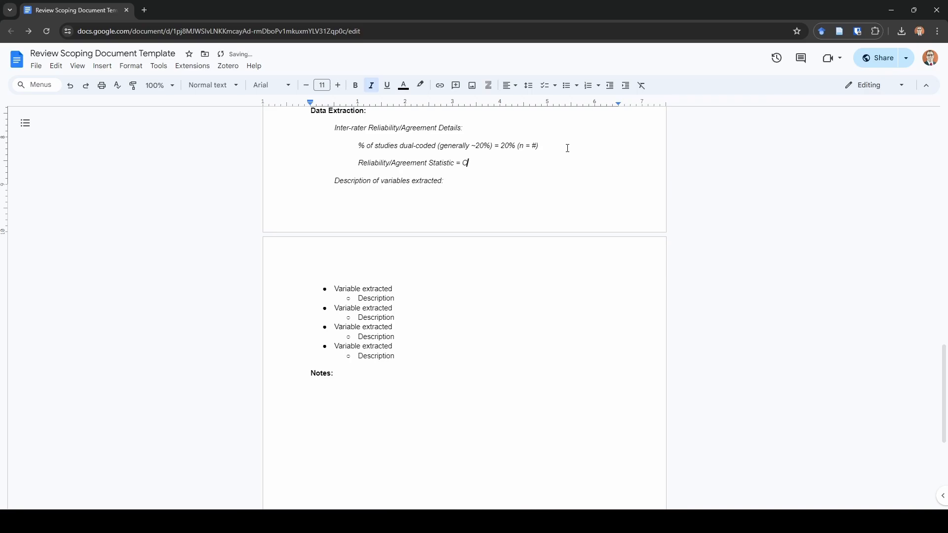
text(ohen's Kappa =)
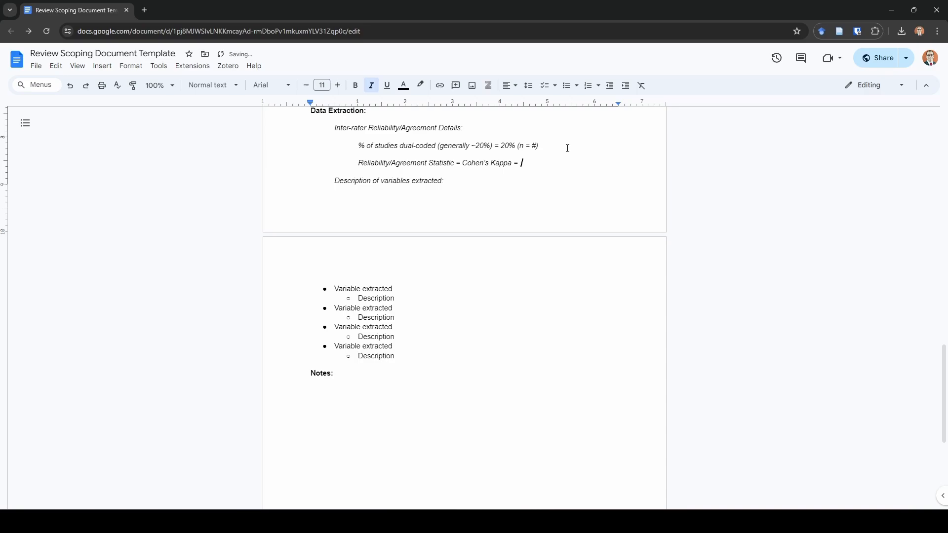
text(.90)
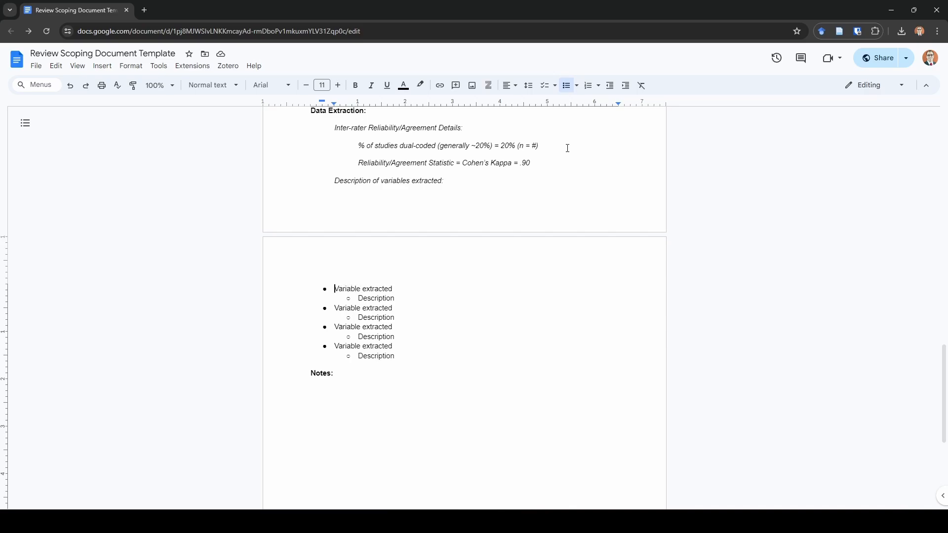
- Restructure the extraction list into Research Questions 1–3, each with a copied Variable extracted and Description pair
text(Research Question 1:)
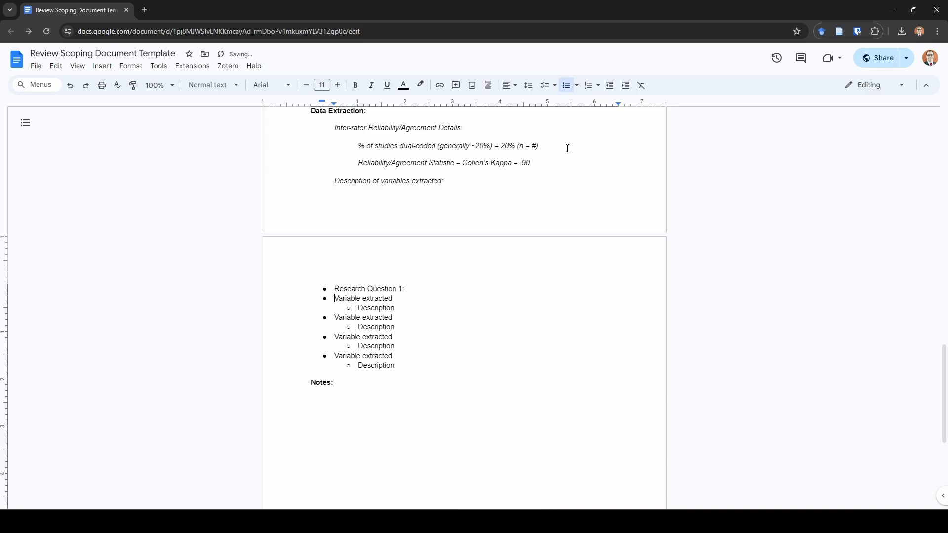
key(Tab)
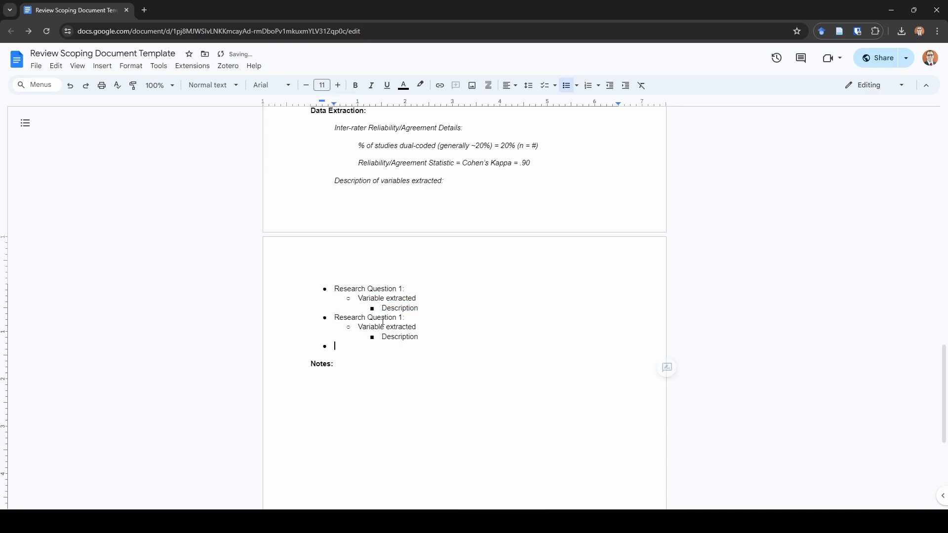
text(2)
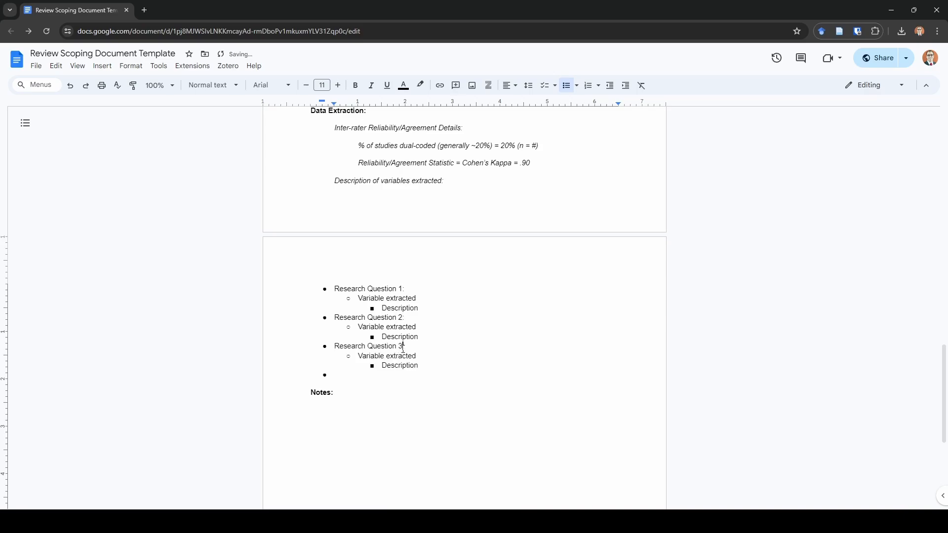
drag(354, 298, 417, 308)
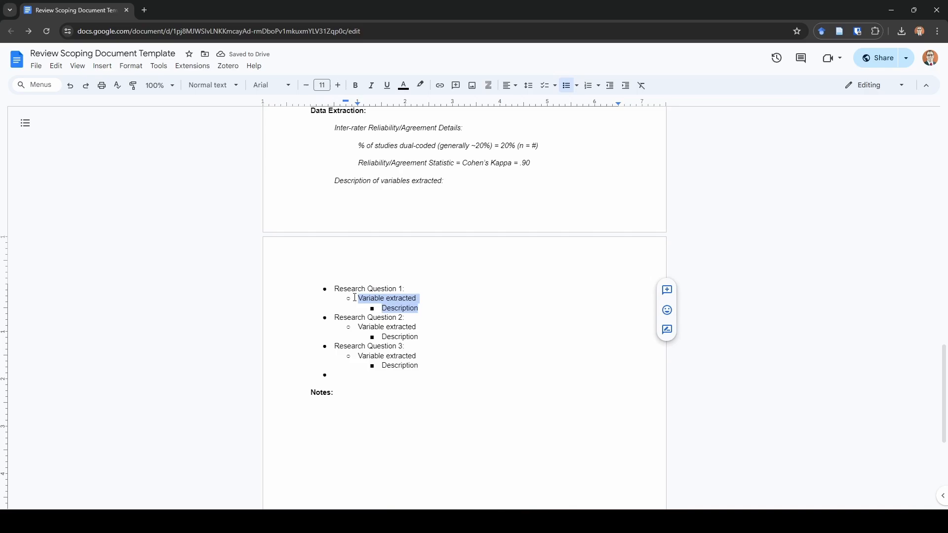
key(enter)
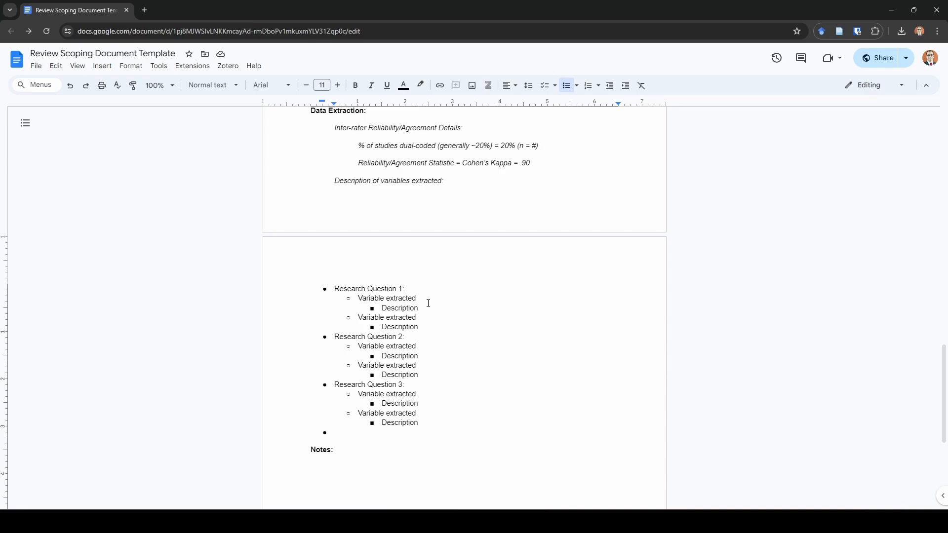
mouse_move(283, 314)
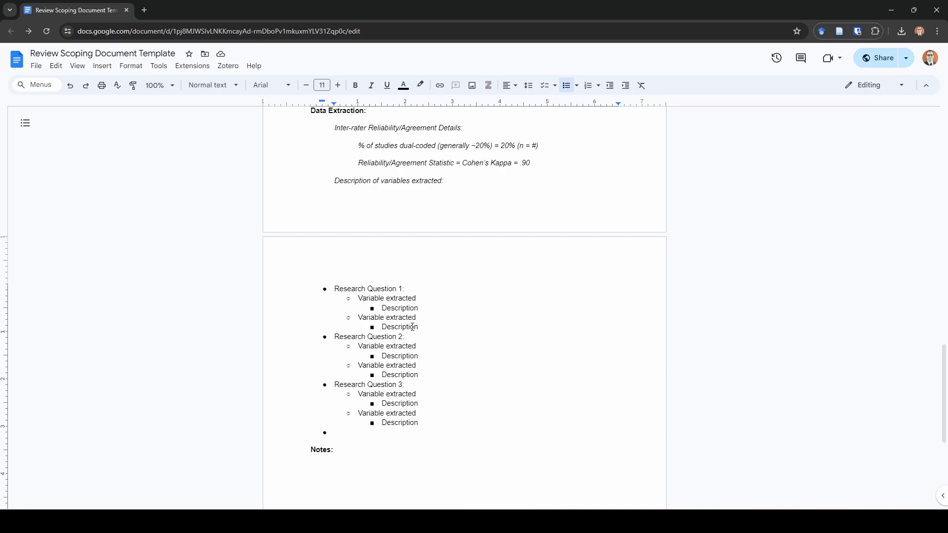
mouse_move(426, 349)
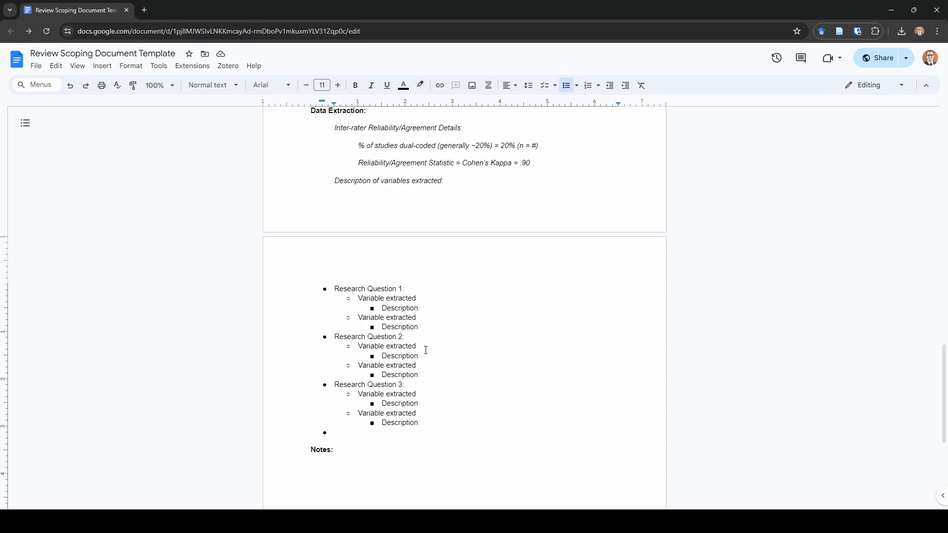
double_click(386, 298)
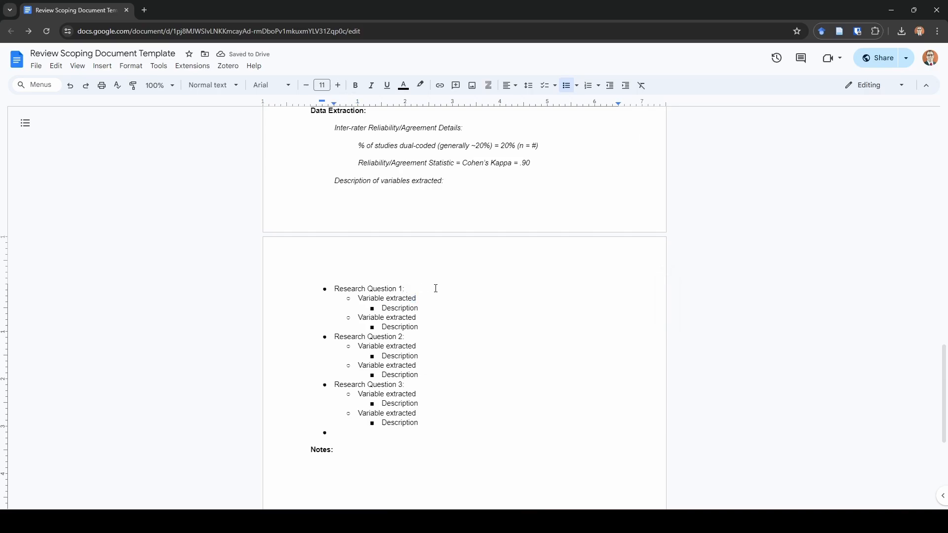
- State Research Question 1: how does the virtual character's appearance influence learning?
text(How does)
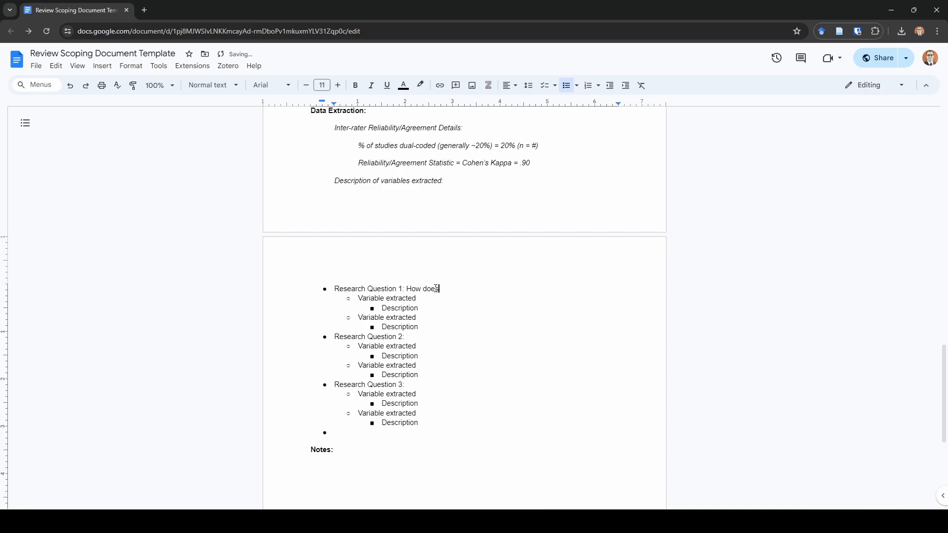
text(the appearance of the vi)
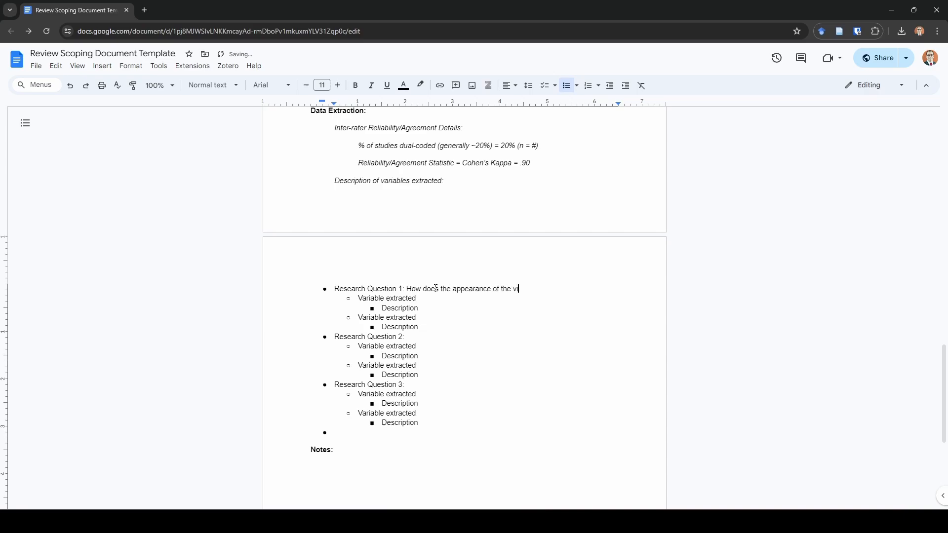
text(rtual character in)
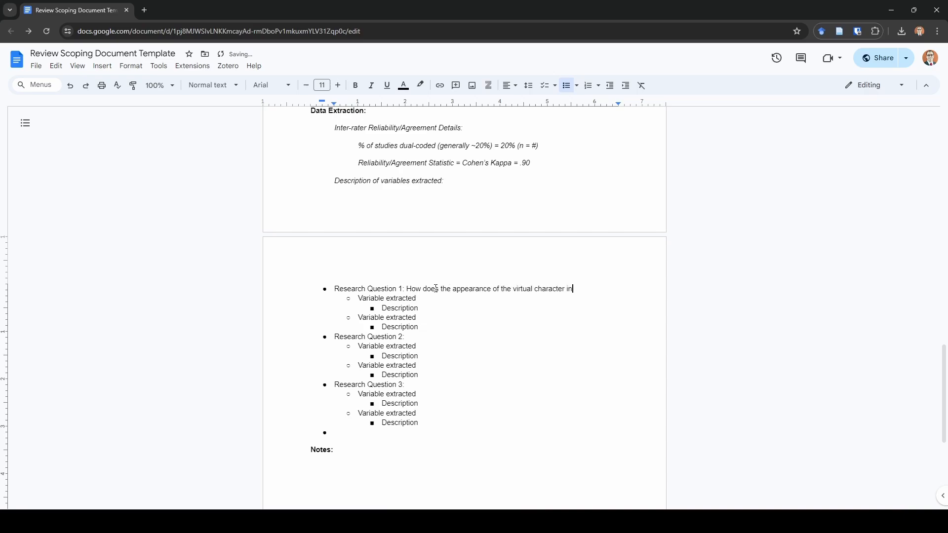
text(influence learning?)
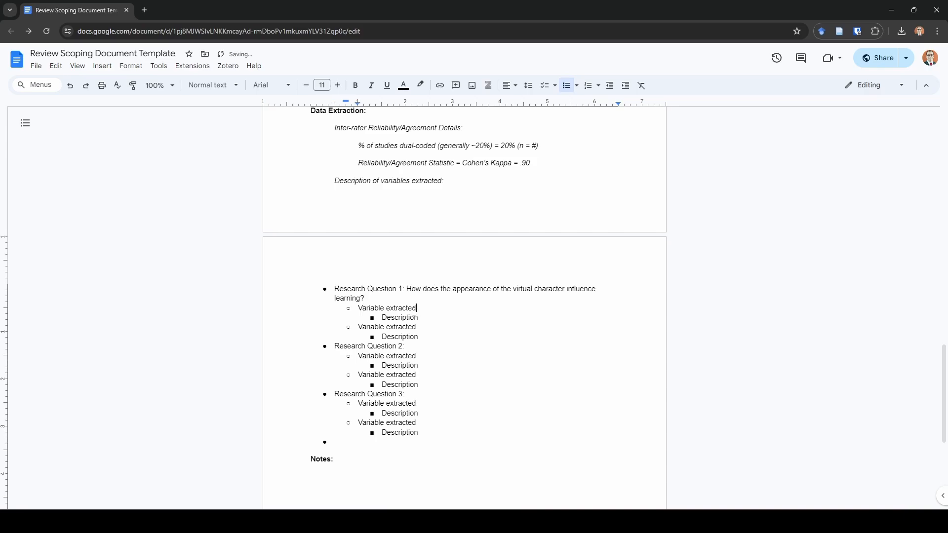
- Name the variable Character's Age, described as coded as child, adult, non-human, or not reported
text(Character's Age)
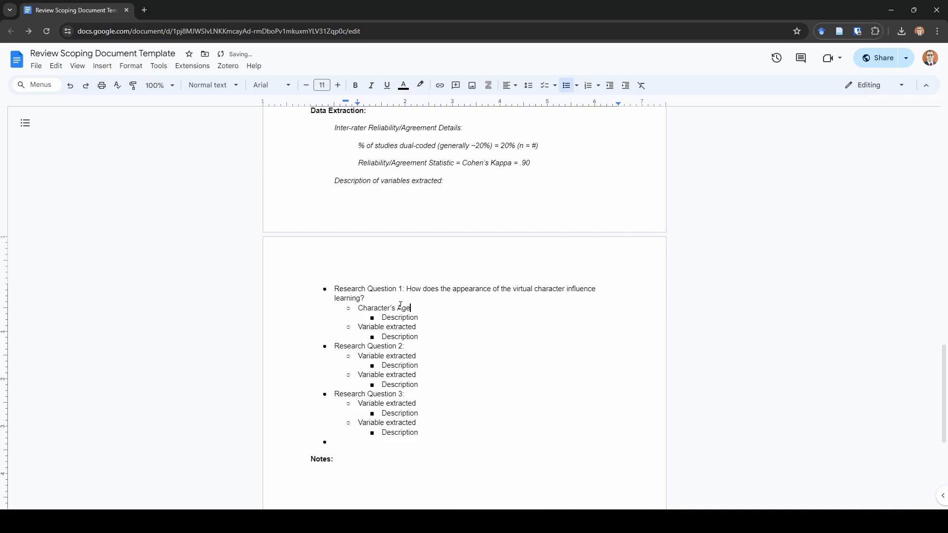
double_click(399, 317)
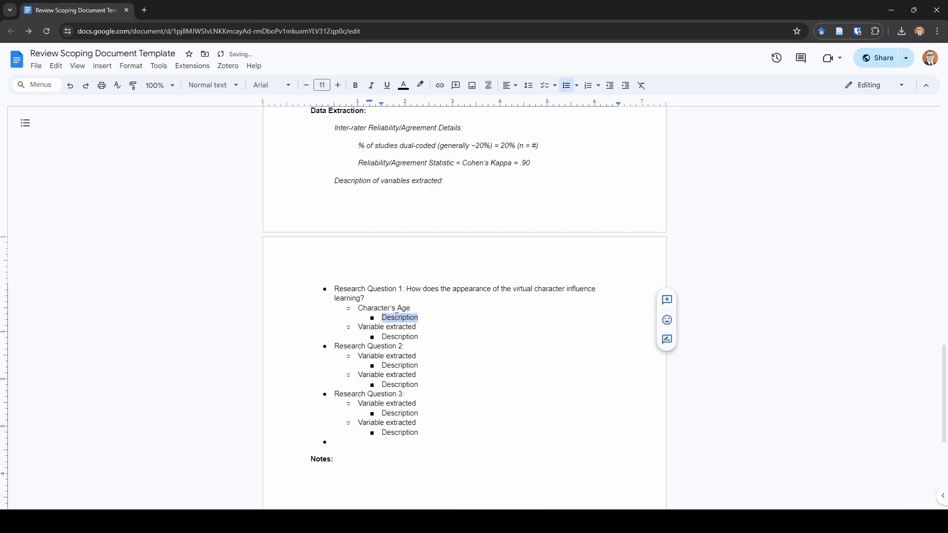
text(Coded as)
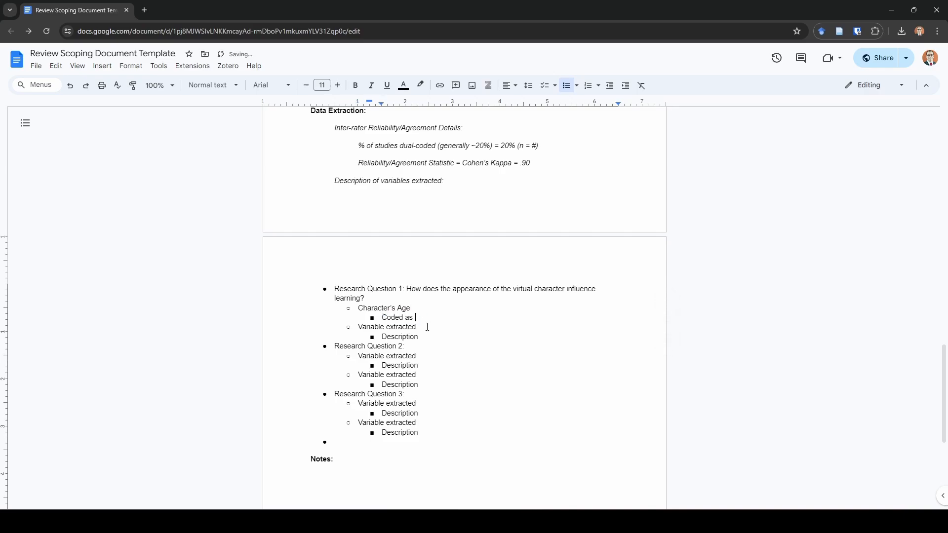
text(child, adul)
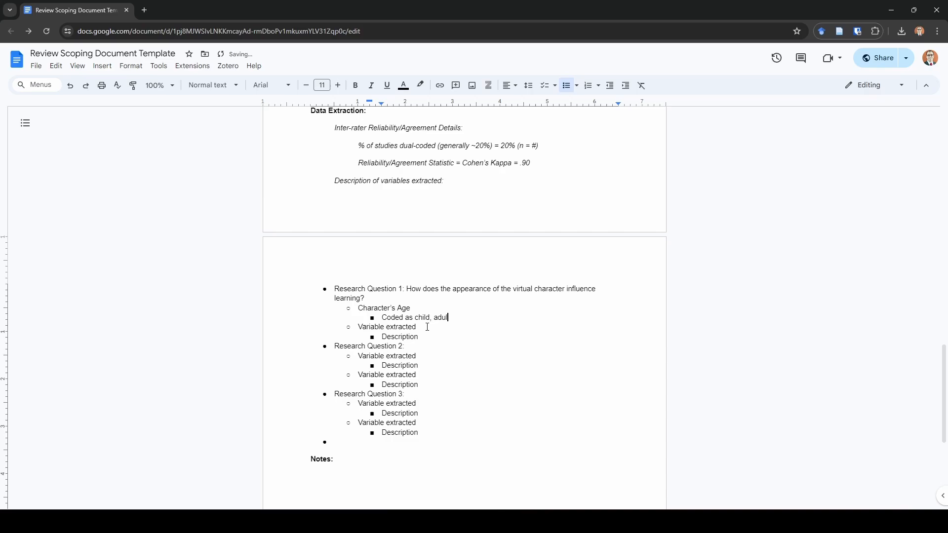
text(, non-human, or not)
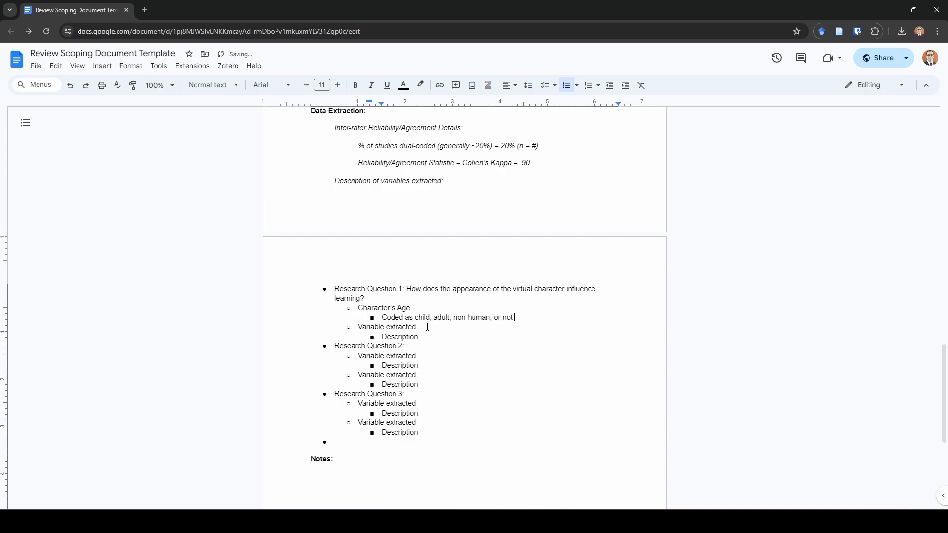
text(reported)
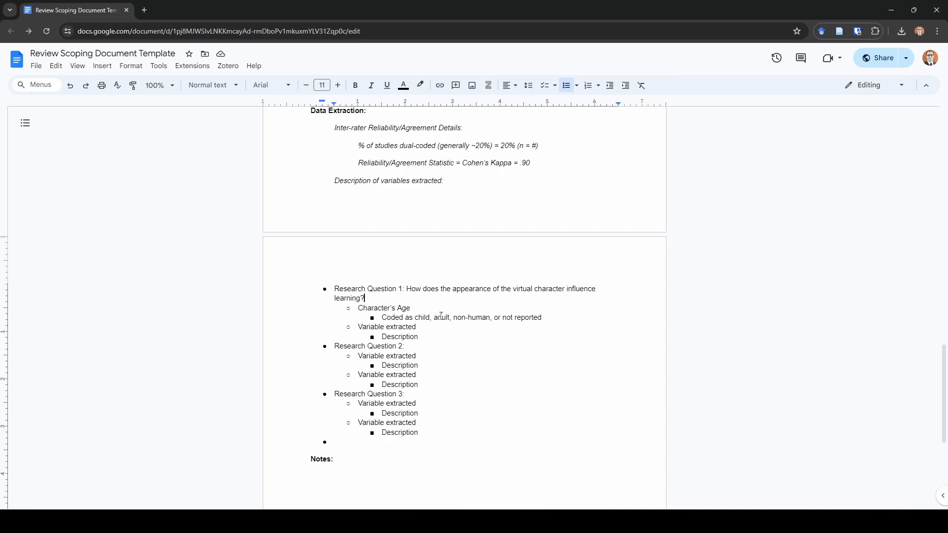
double_click(440, 317)
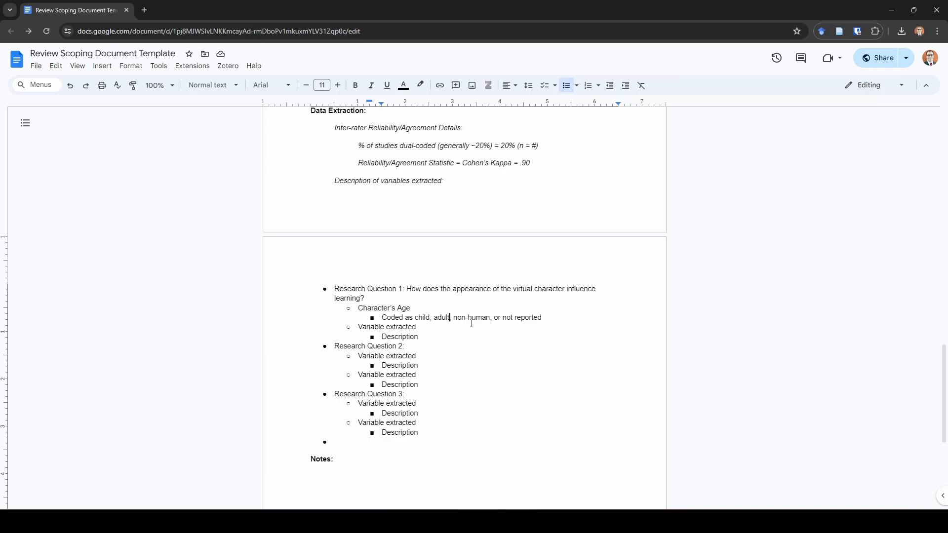
mouse_move(450, 395)
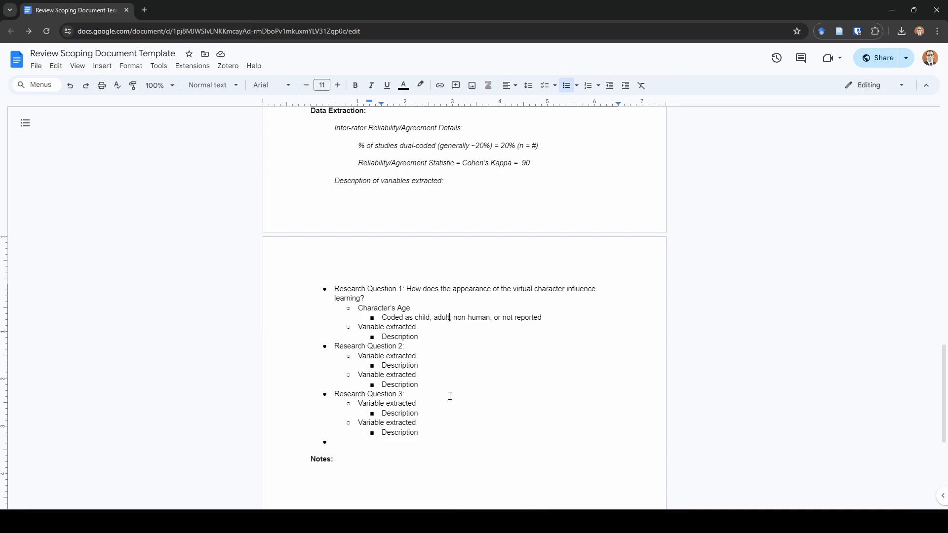
mouse_move(525, 315)
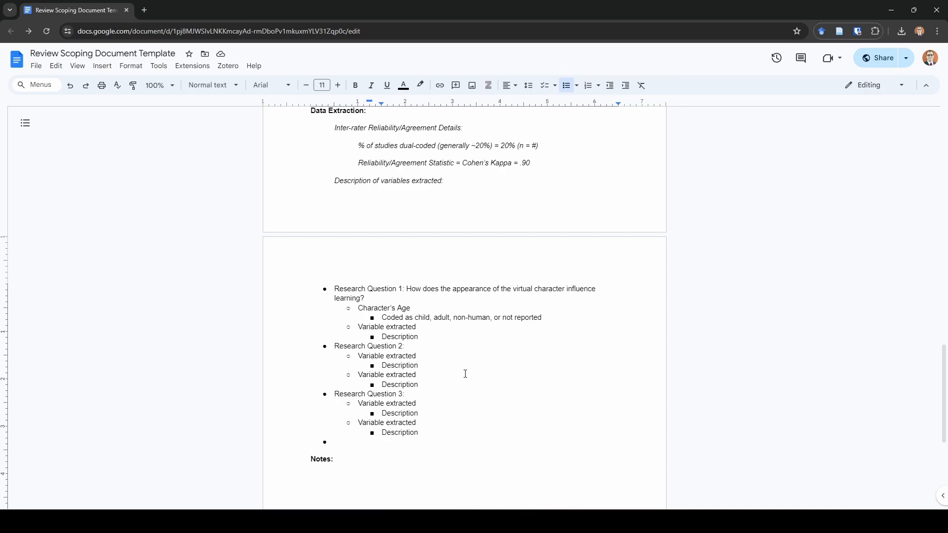
scroll(down, 3)
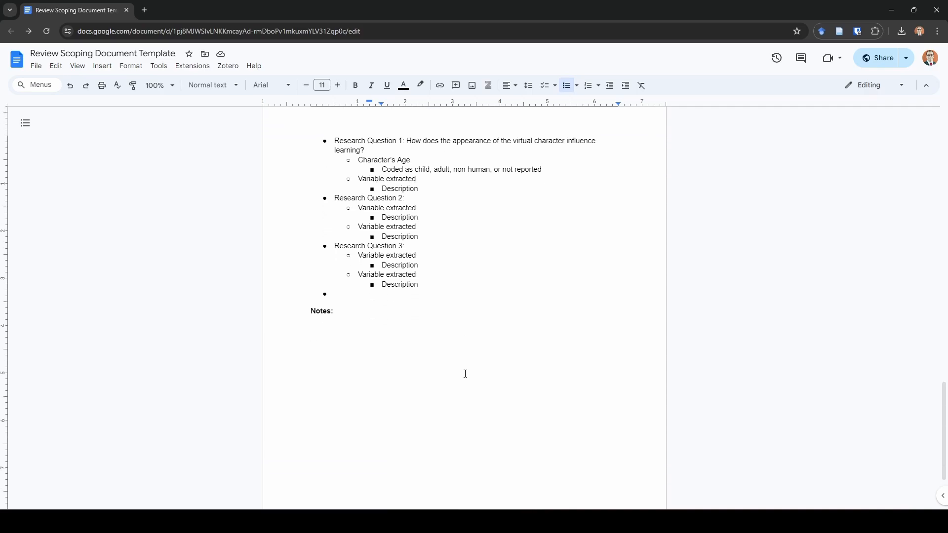
scroll(down, 3)
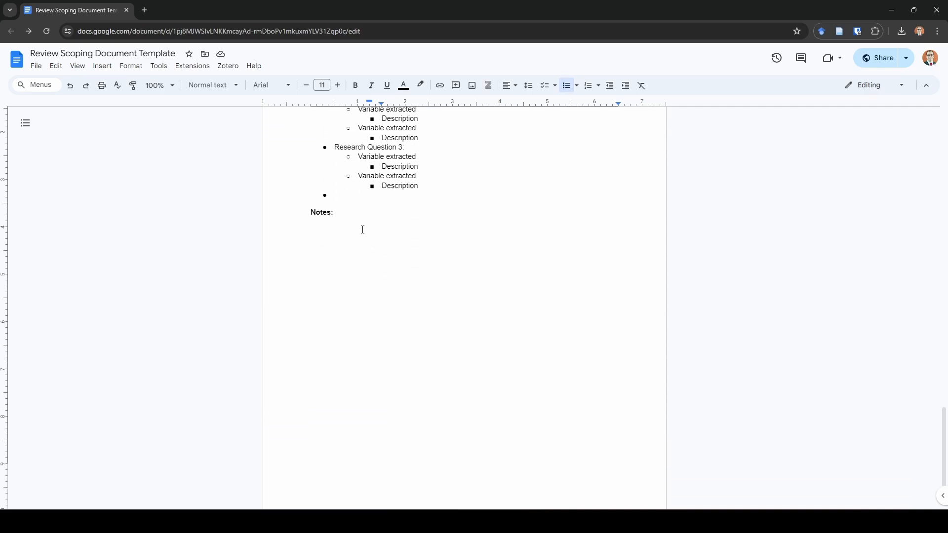
mouse_move(346, 233)
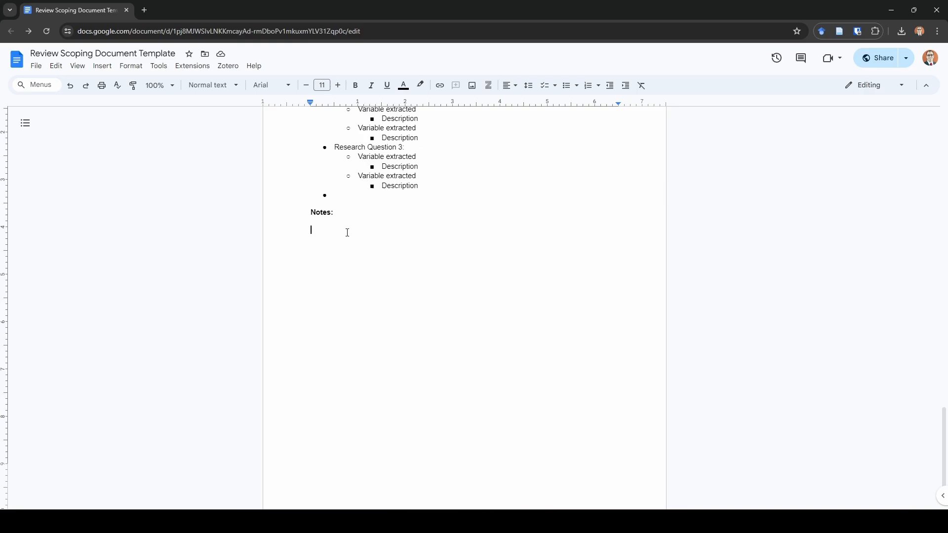
mouse_move(344, 237)
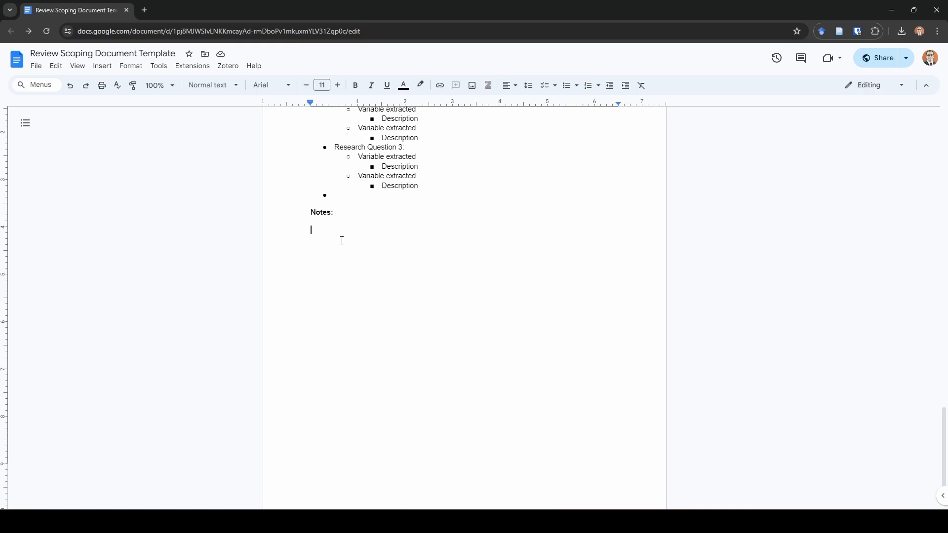
mouse_move(341, 244)
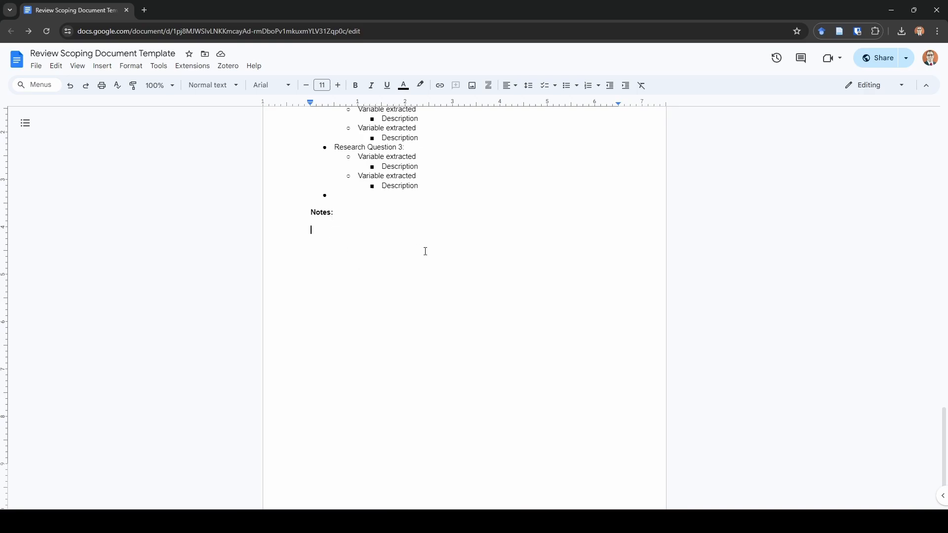
mouse_move(416, 313)
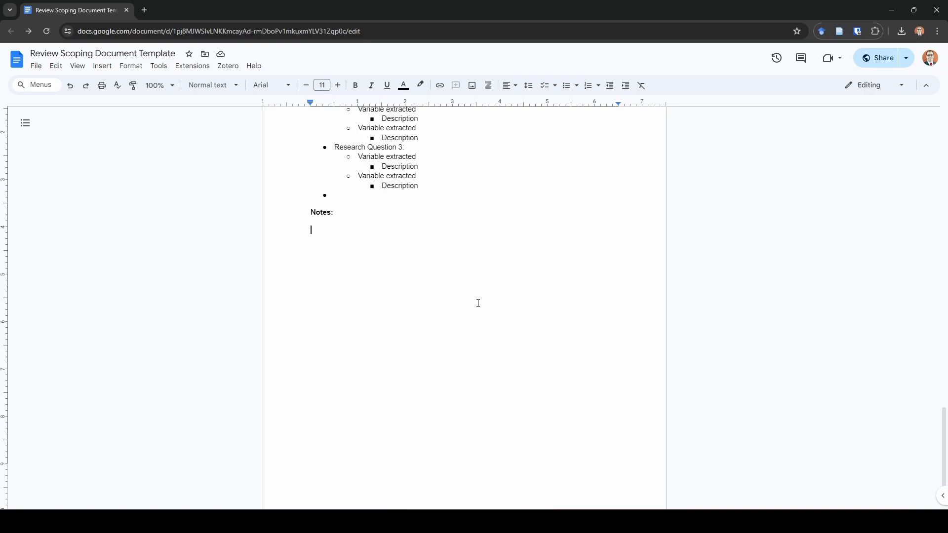
mouse_move(430, 342)
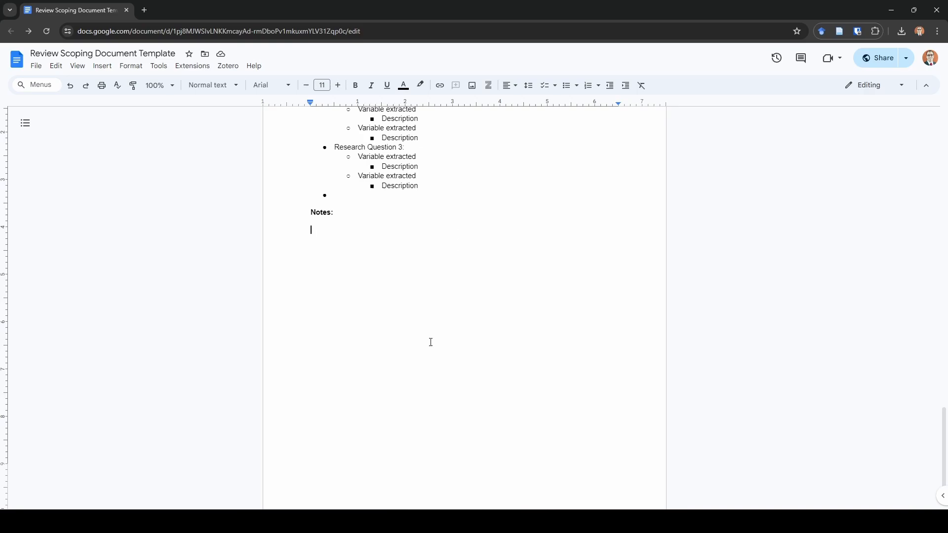
mouse_move(431, 342)
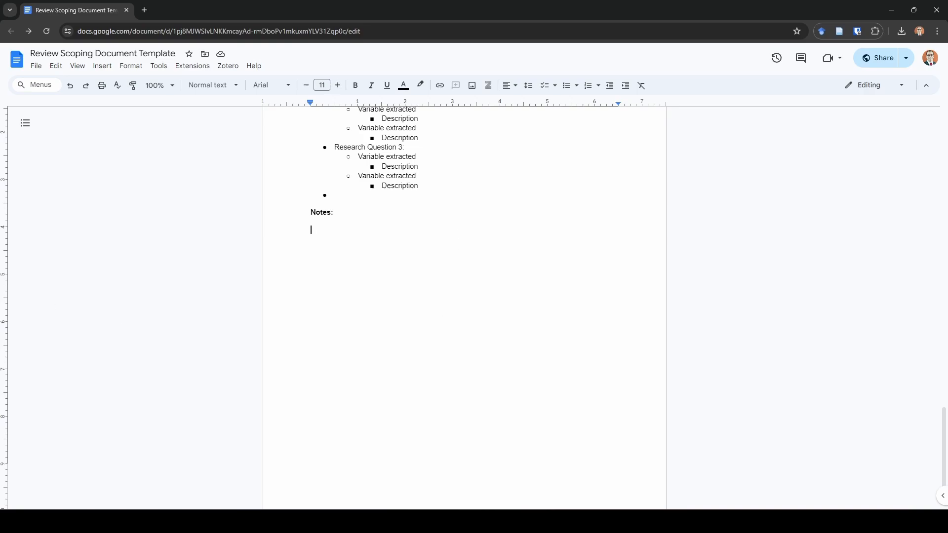
scroll(down, 3)
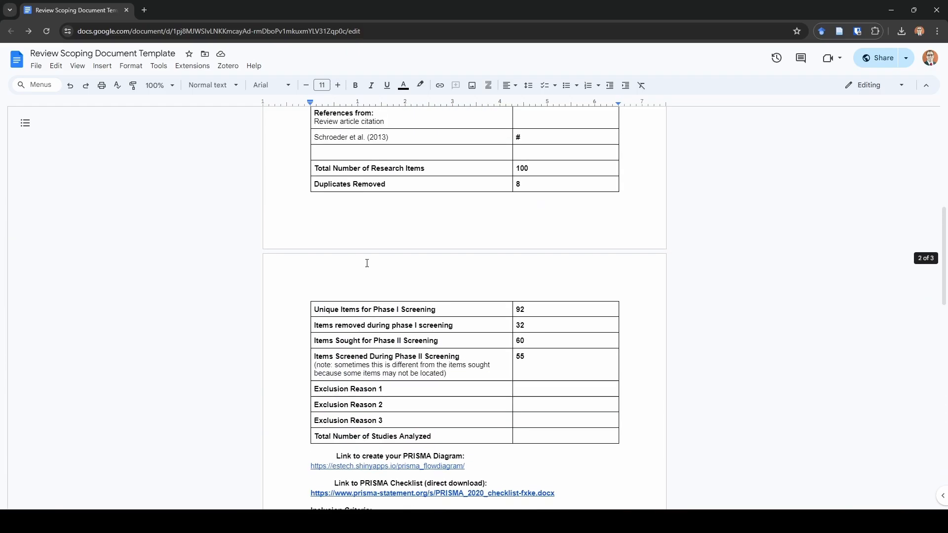